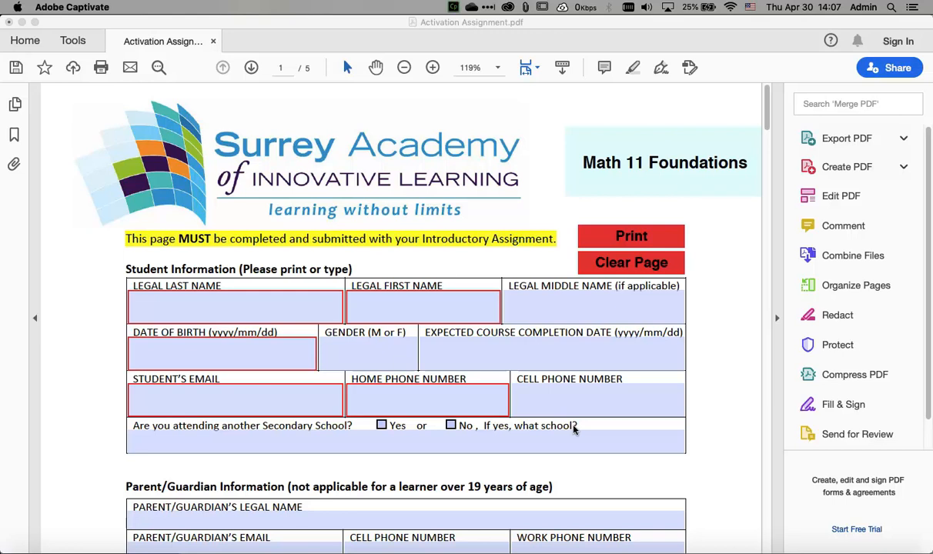
mouse_move(725, 425)
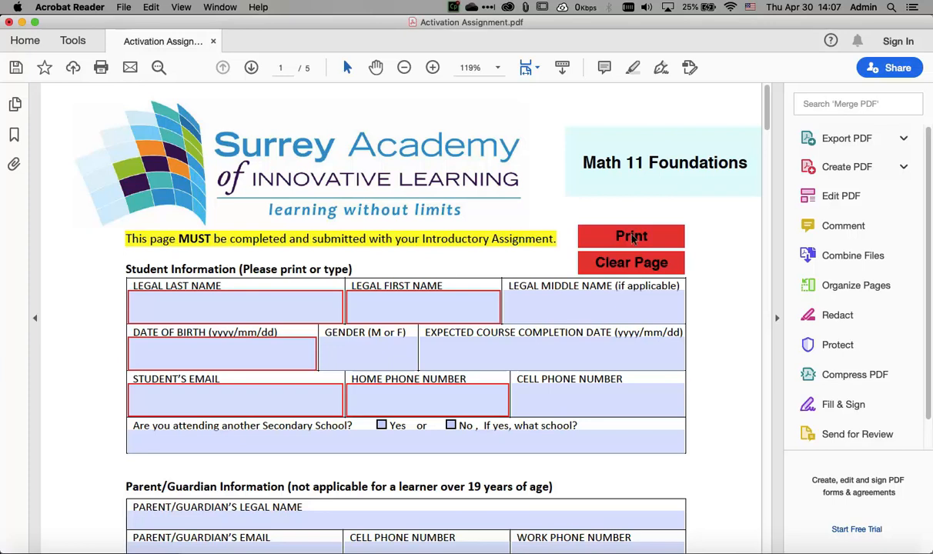
Bring up the print options and dismiss them without printing
click(631, 235)
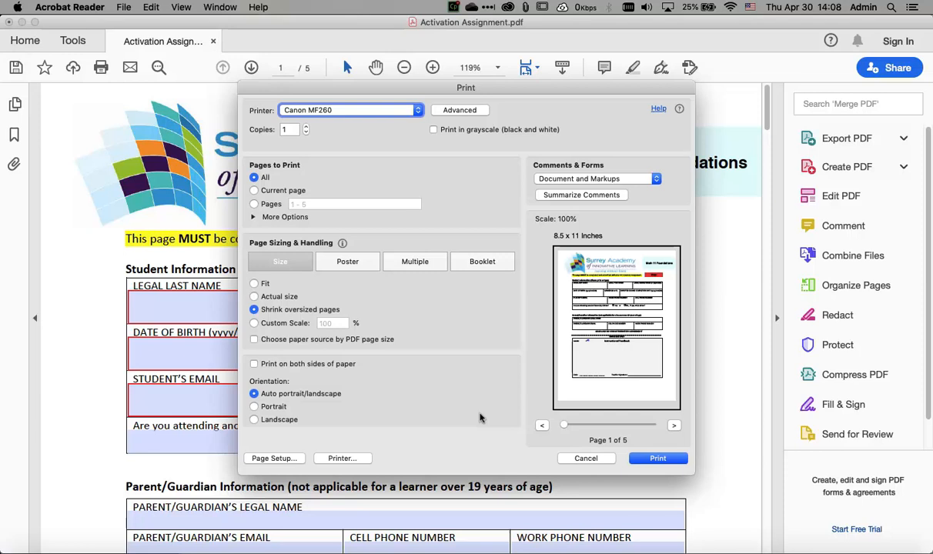
click(585, 459)
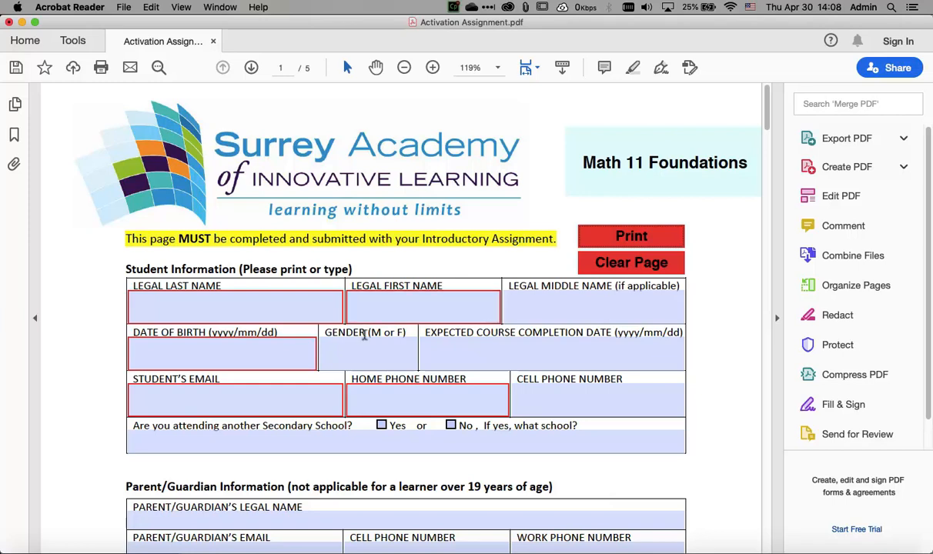
click(234, 306)
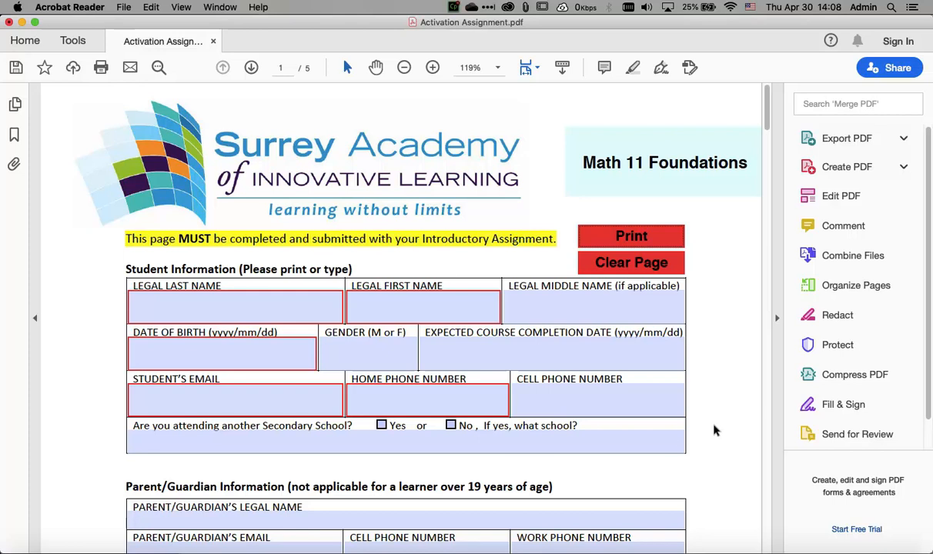
mouse_move(597, 379)
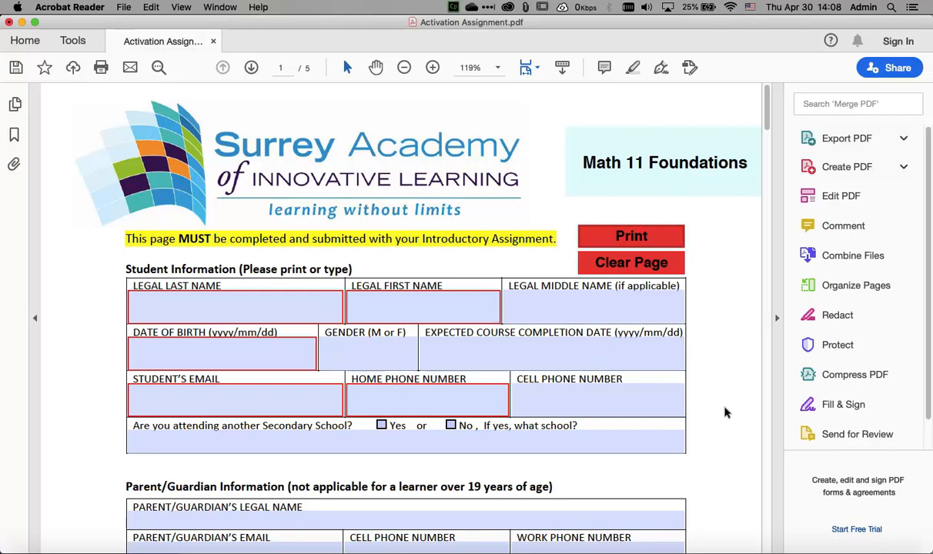
Scroll down through the cover page and back up to its top
scroll(down, 3)
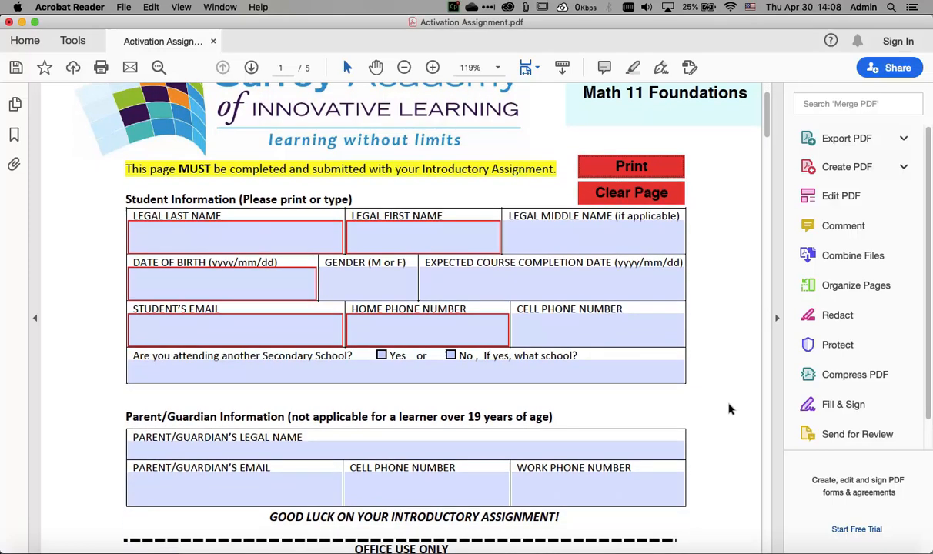
scroll(down, 3)
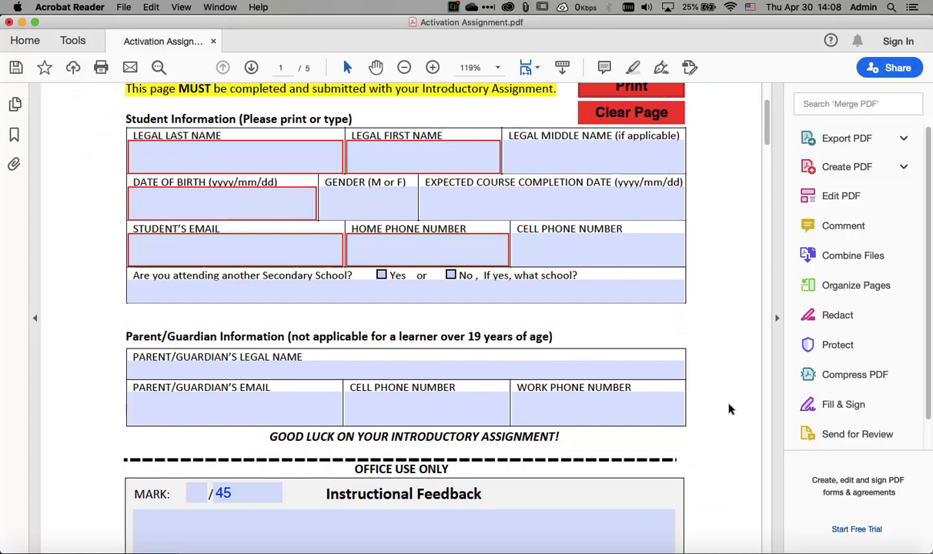
scroll(down, 3)
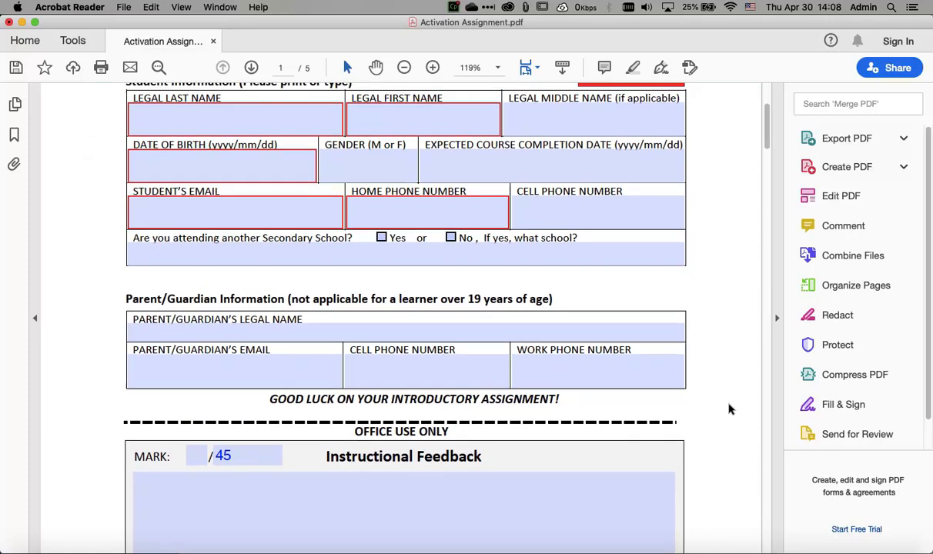
scroll(up, 3)
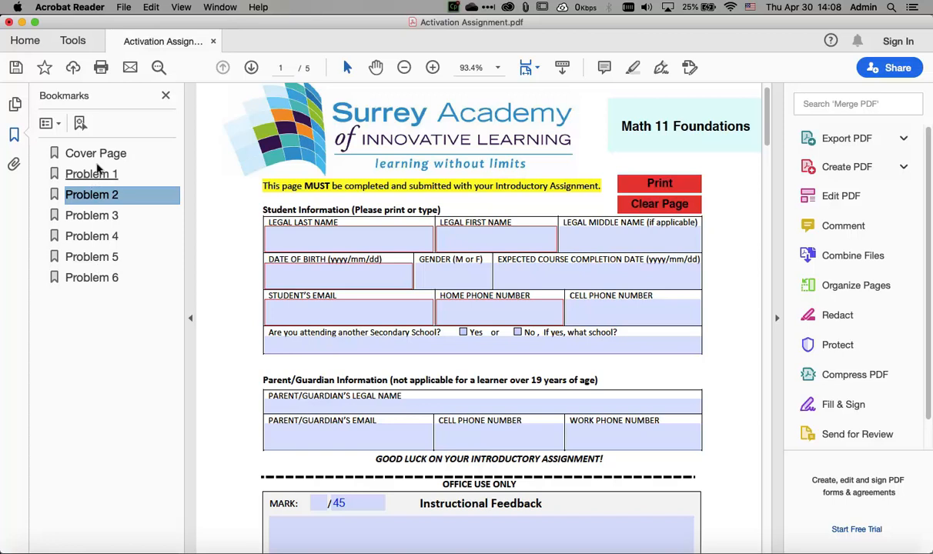
mouse_move(95, 154)
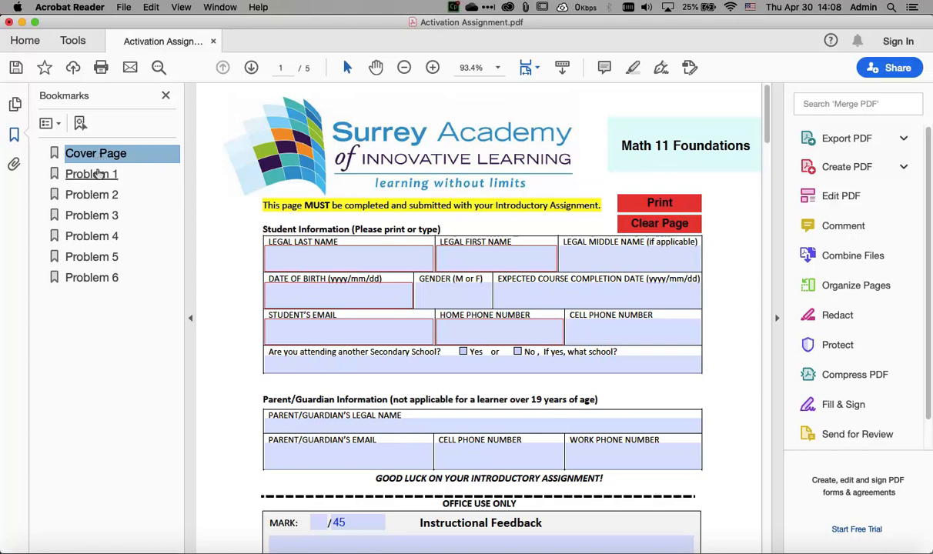
Jump to Problem 1 via its bookmark and edit the part a field to read "Answers to question."
click(91, 172)
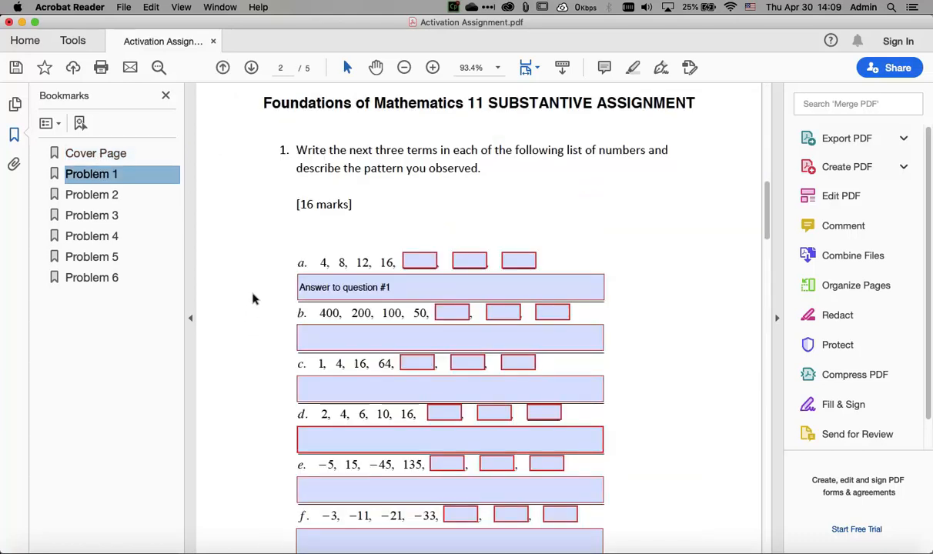
mouse_move(665, 337)
text(Anse)
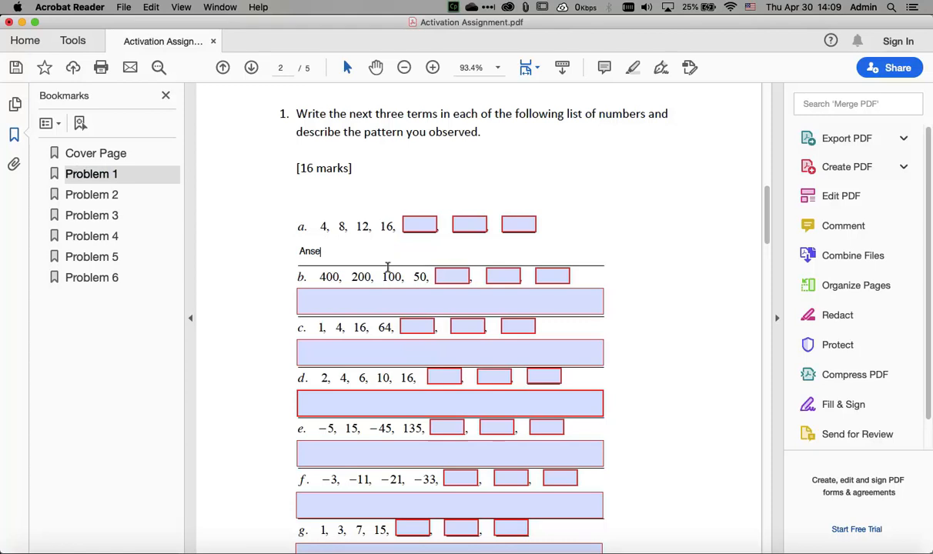
key(Backspace)
text(wers to question.)
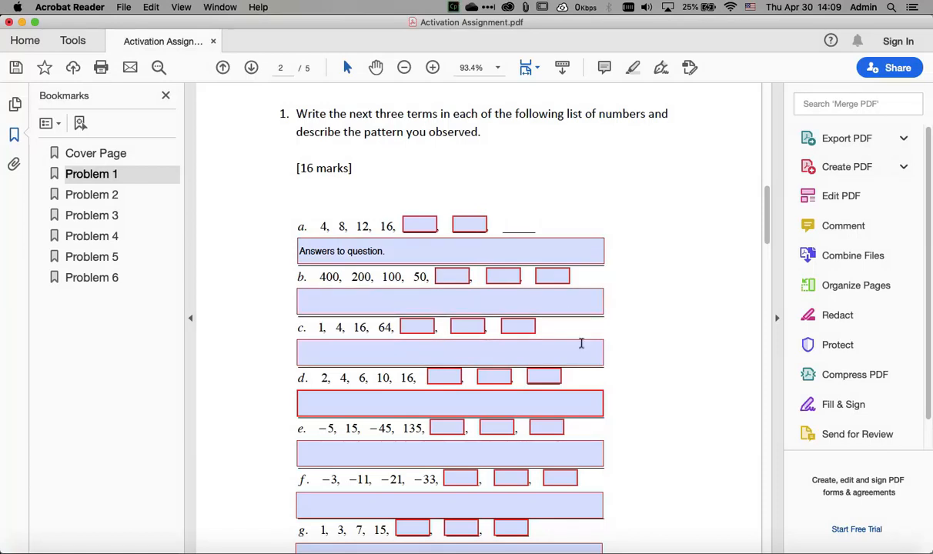
mouse_move(645, 354)
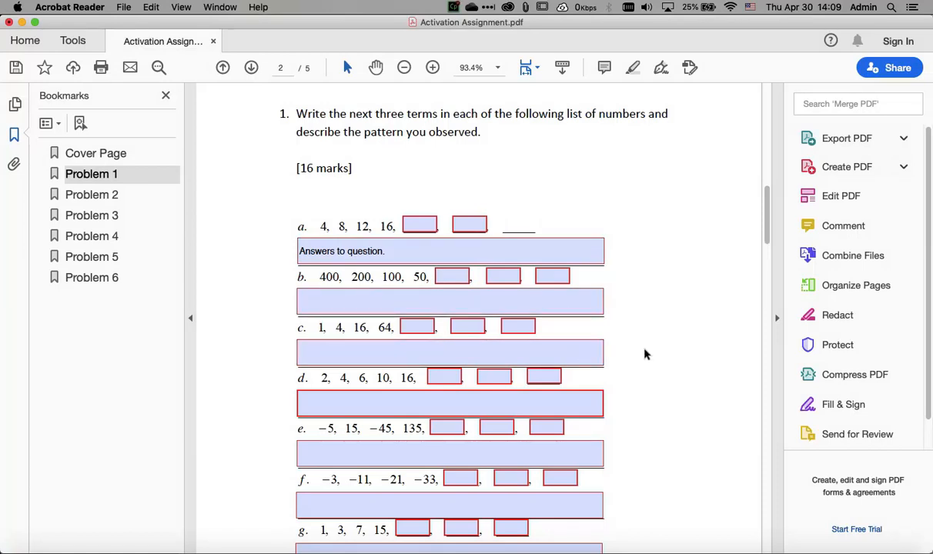
scroll(down, 3)
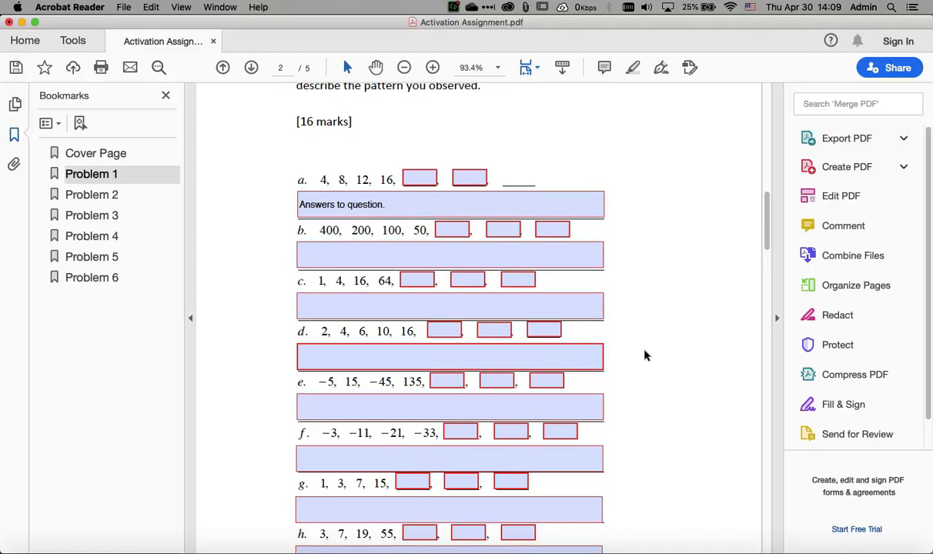
click(517, 179)
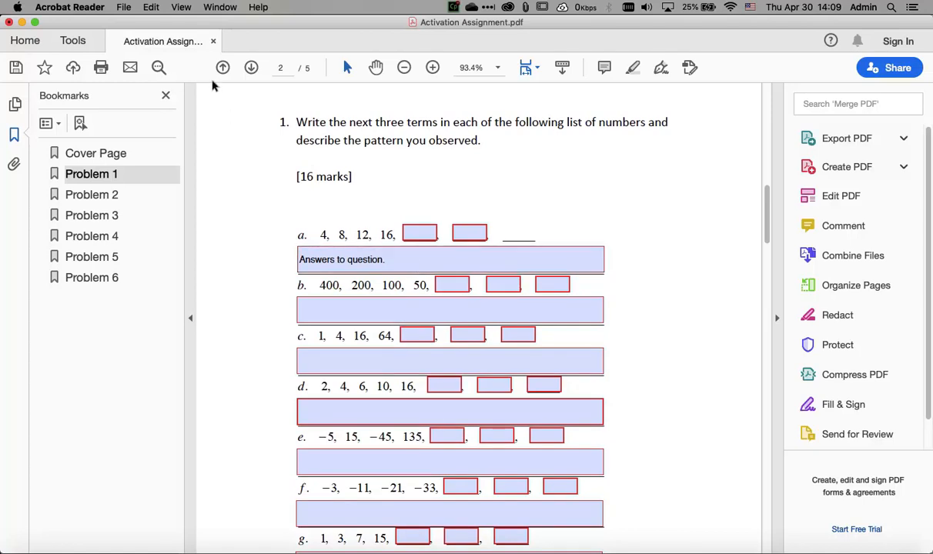
Save a copy to the Desktop named Activation Assignment 02.pdf
click(123, 6)
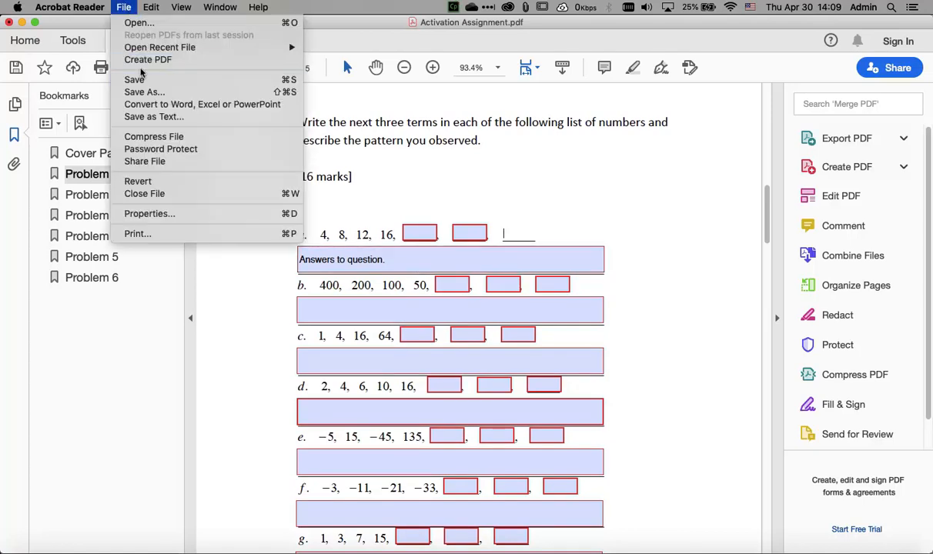
mouse_move(134, 80)
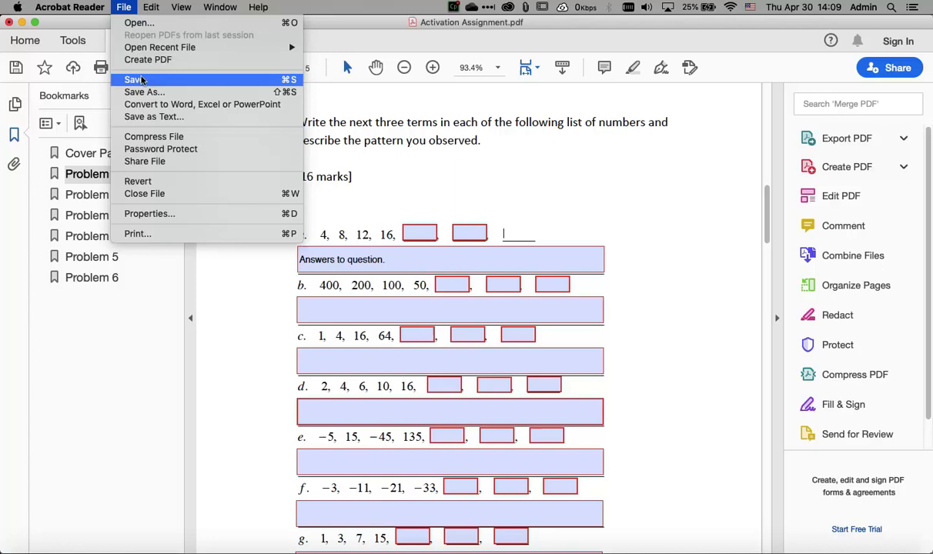
mouse_move(145, 92)
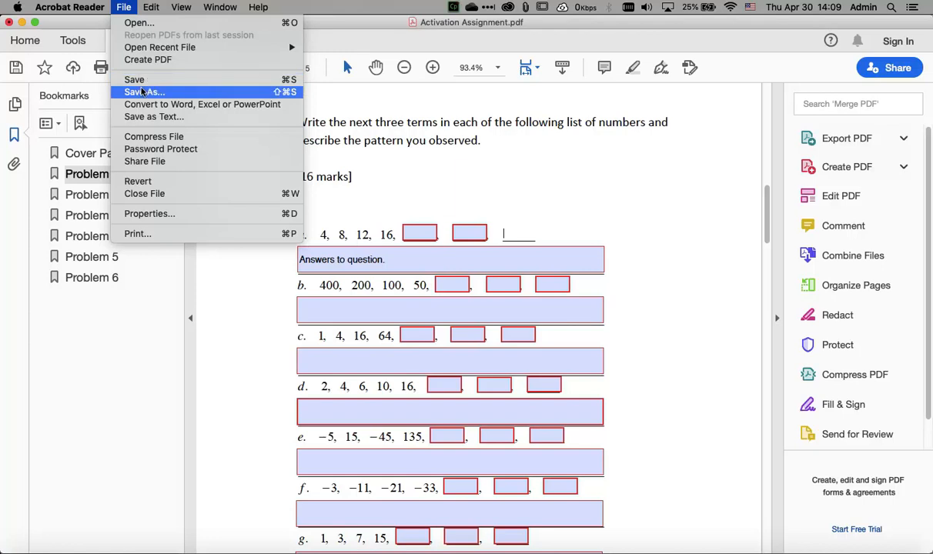
click(145, 92)
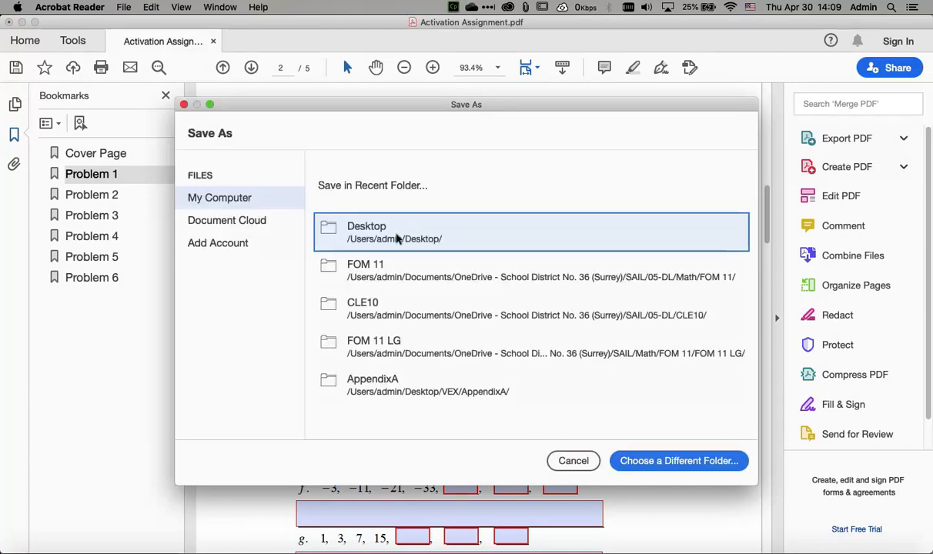
click(572, 460)
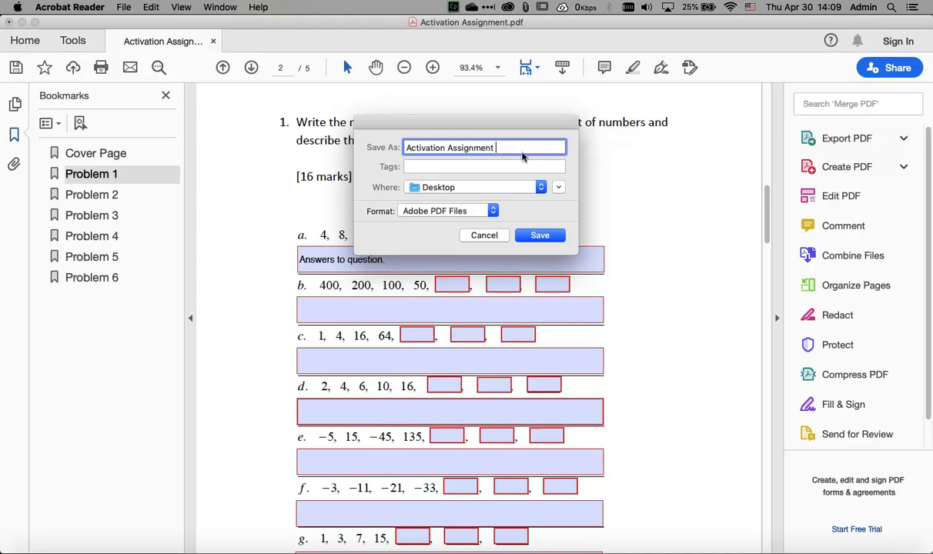
text(02)
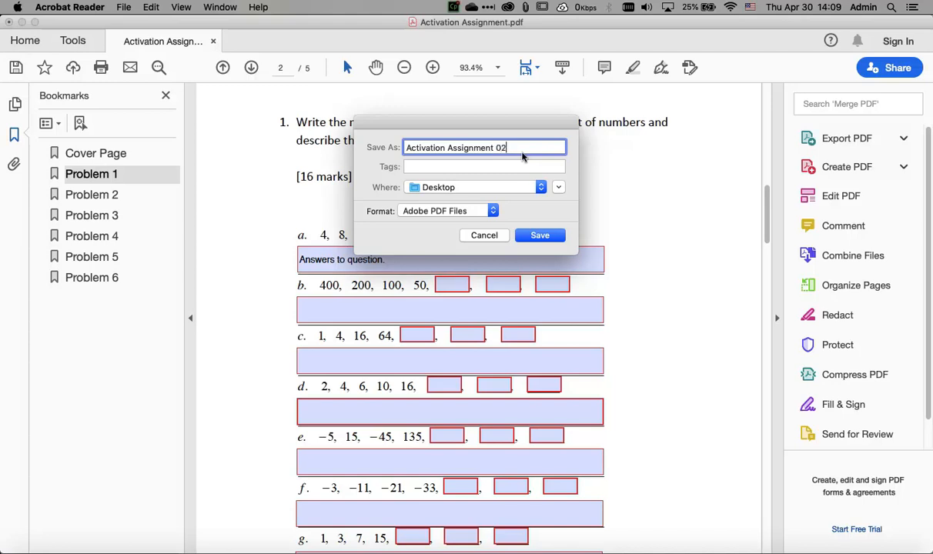
mouse_move(517, 247)
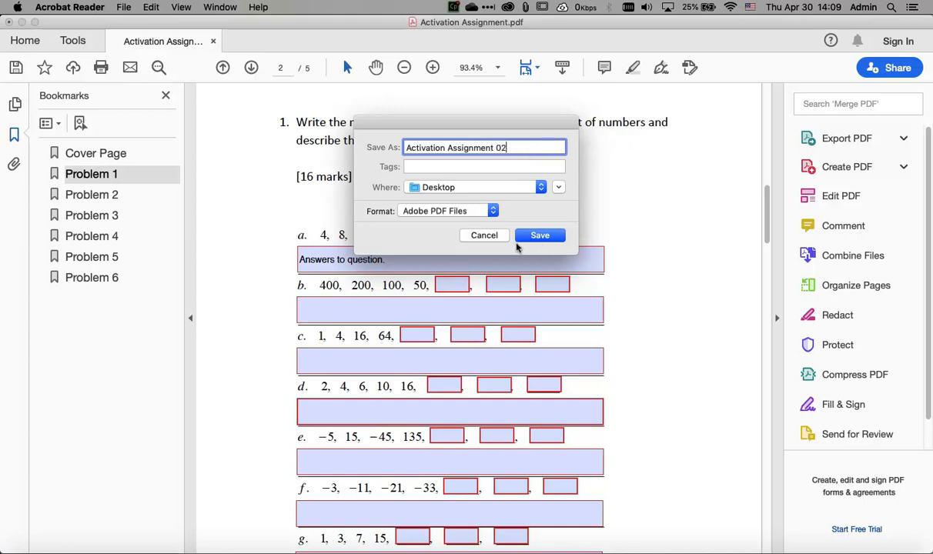
mouse_move(505, 208)
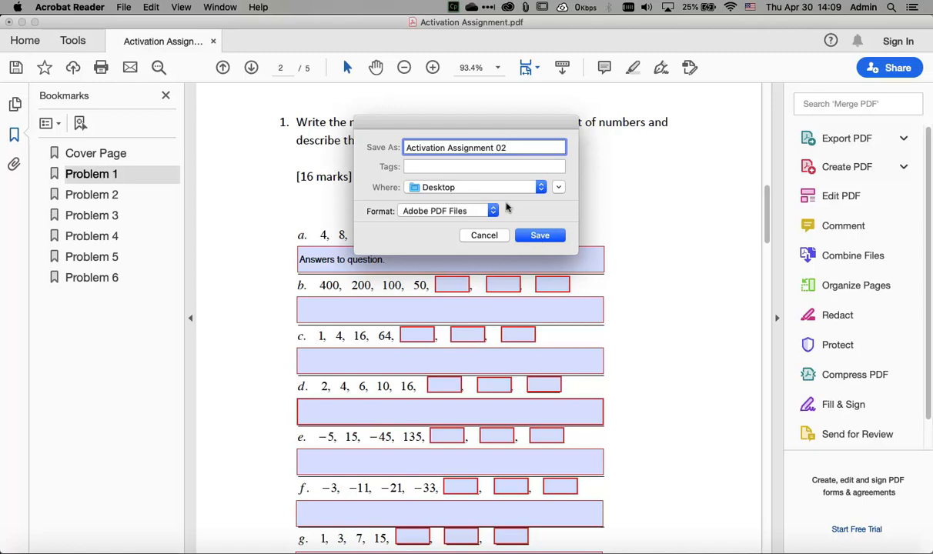
click(539, 234)
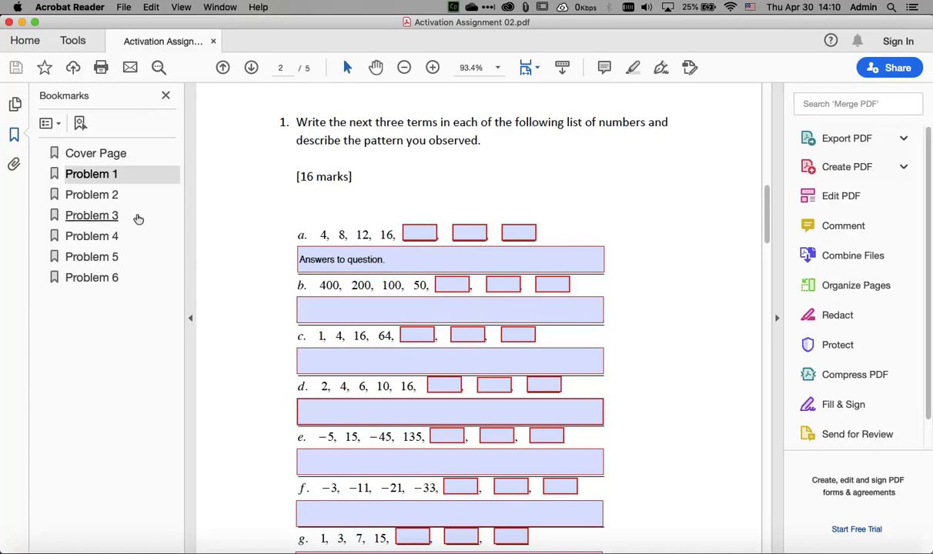
click(92, 194)
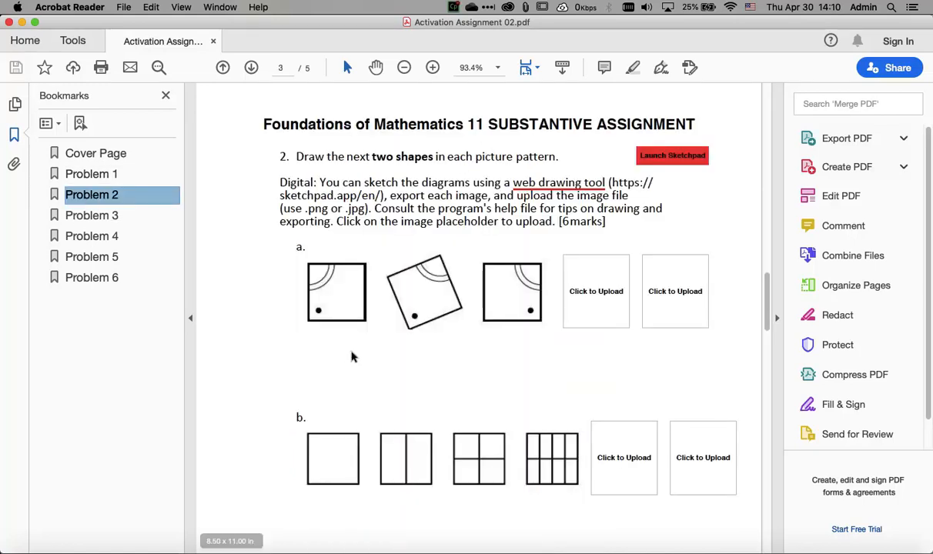
mouse_move(421, 391)
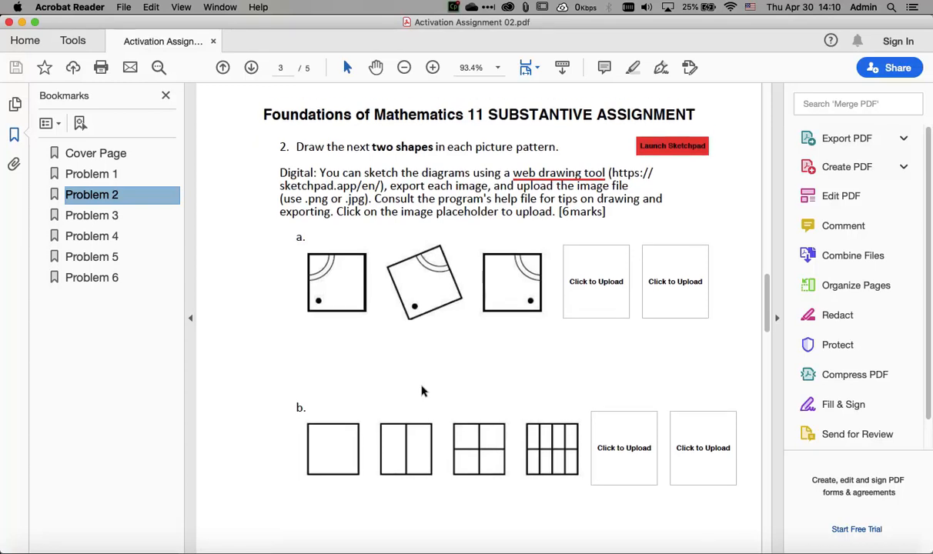
scroll(down, 3)
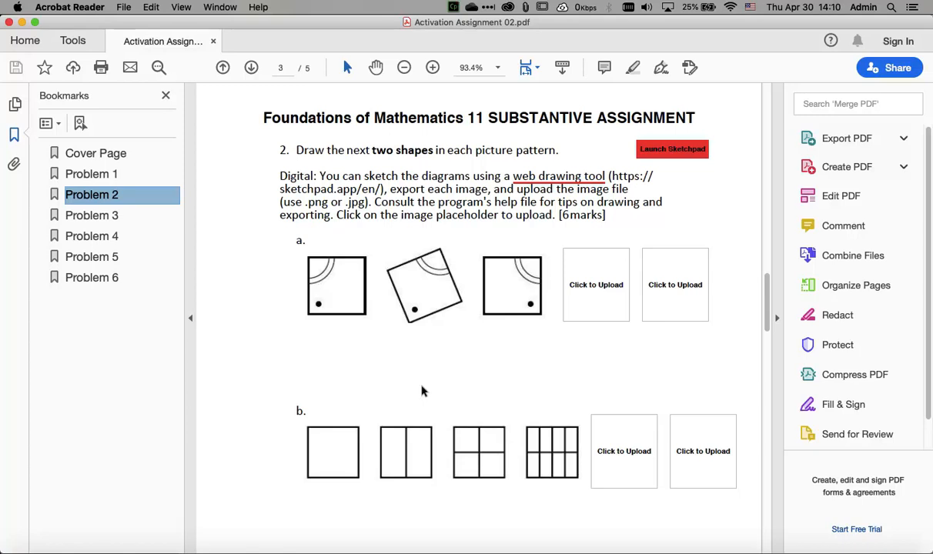
mouse_move(505, 380)
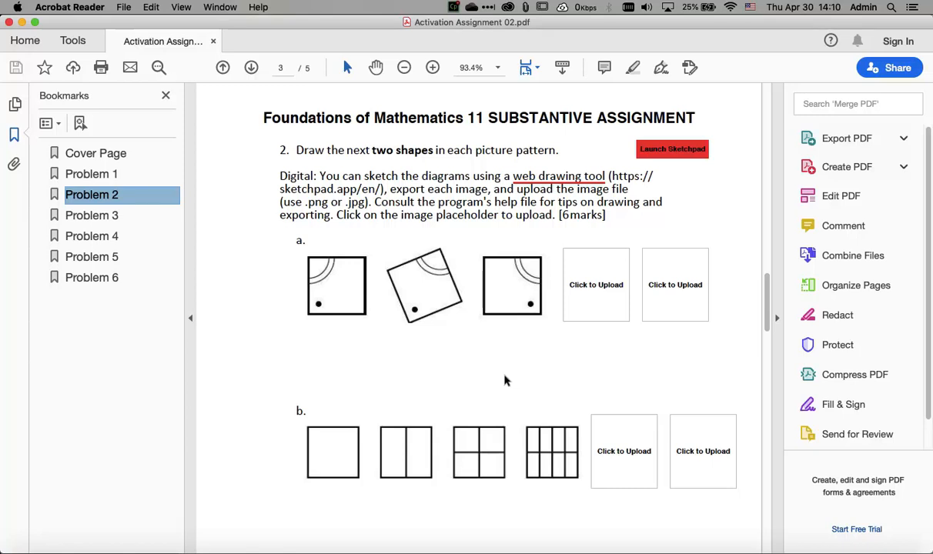
mouse_move(501, 378)
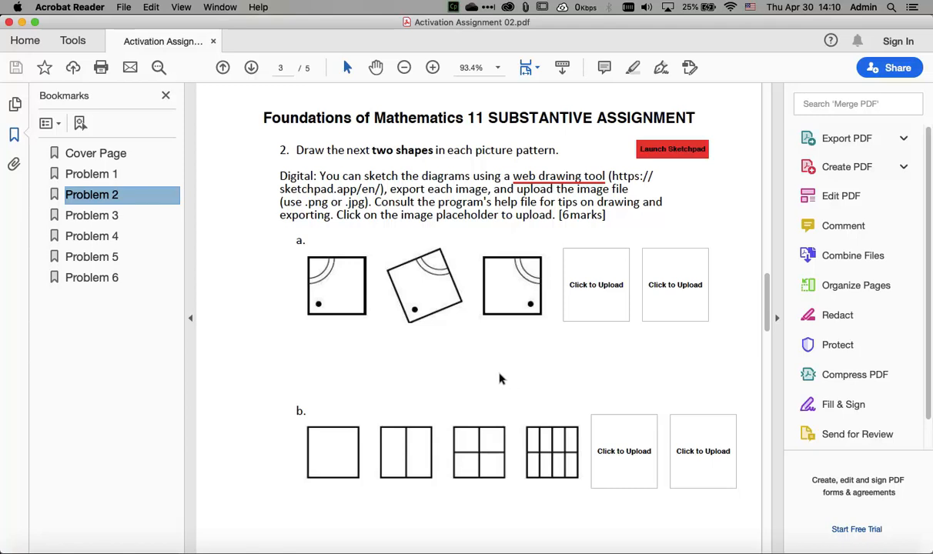
mouse_move(505, 378)
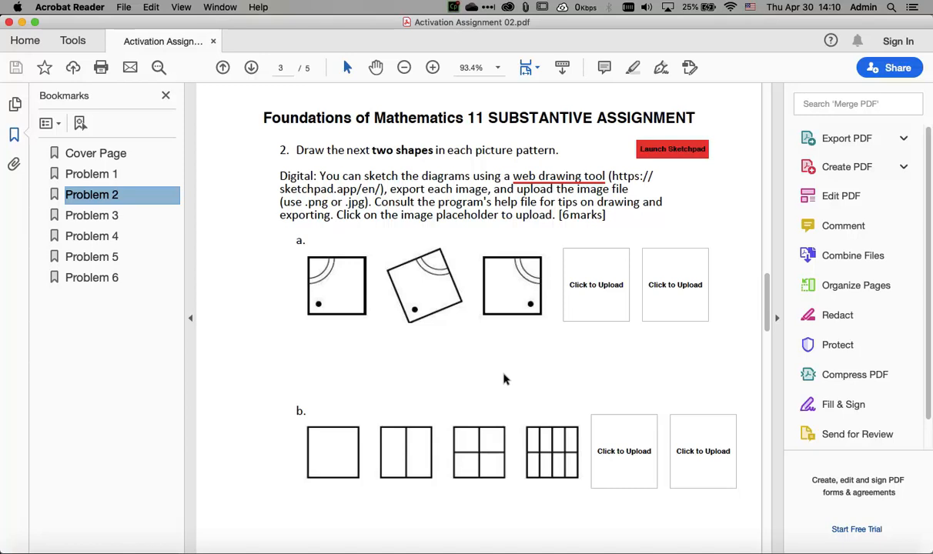
mouse_move(582, 329)
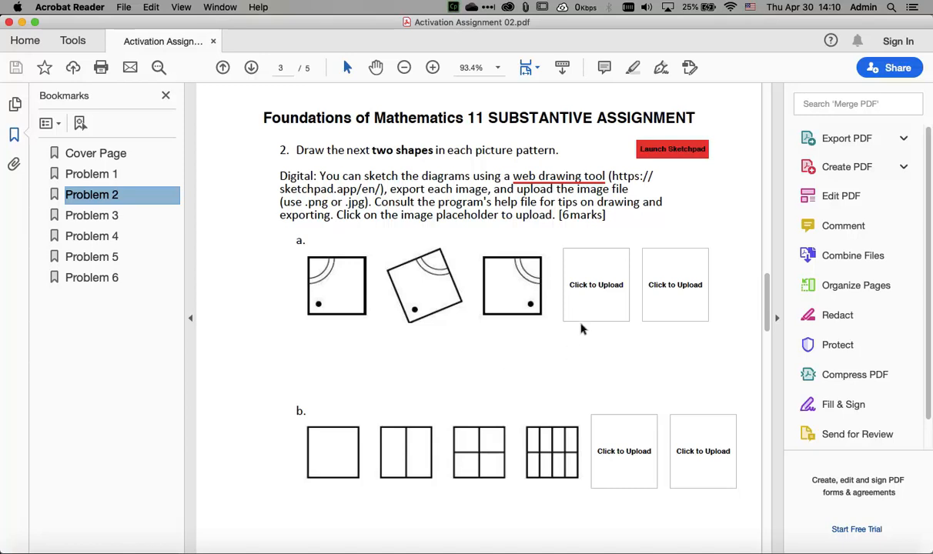
mouse_move(581, 357)
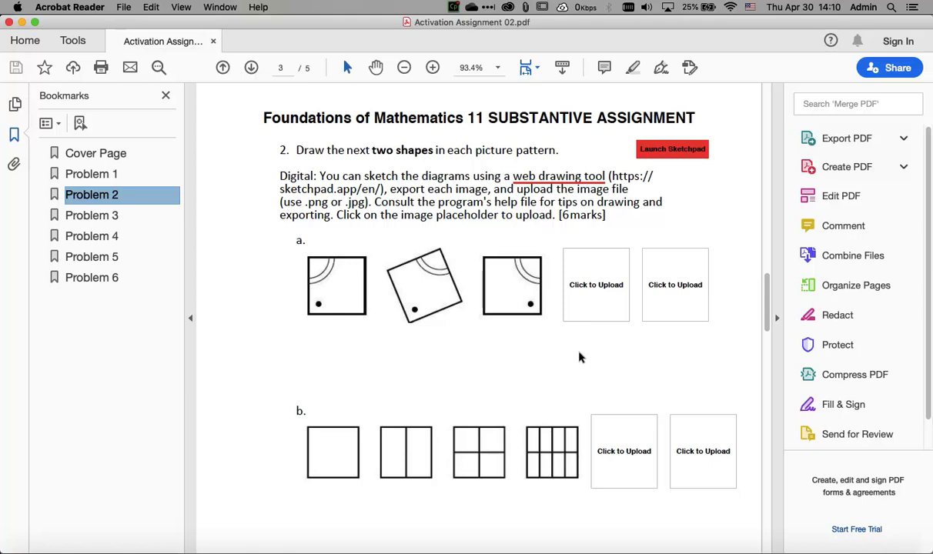
mouse_move(622, 391)
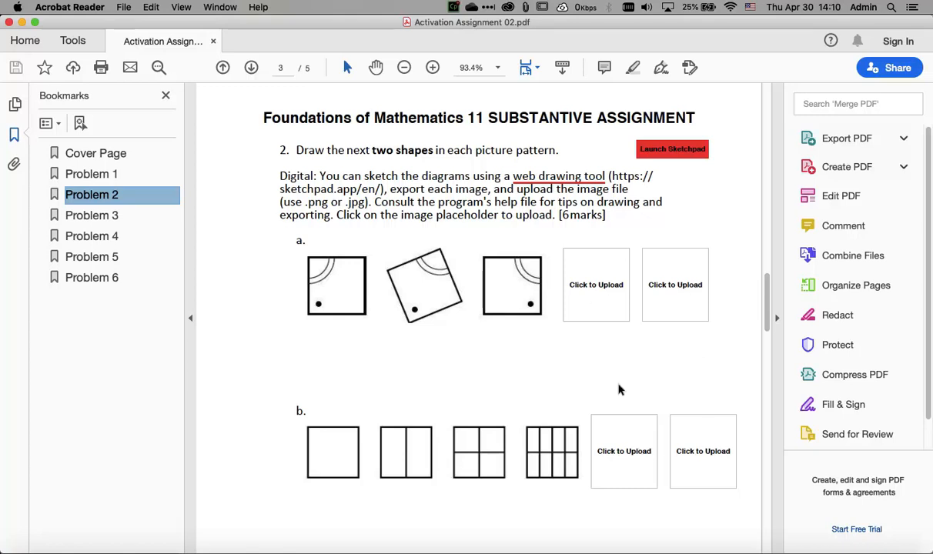
scroll(down, 3)
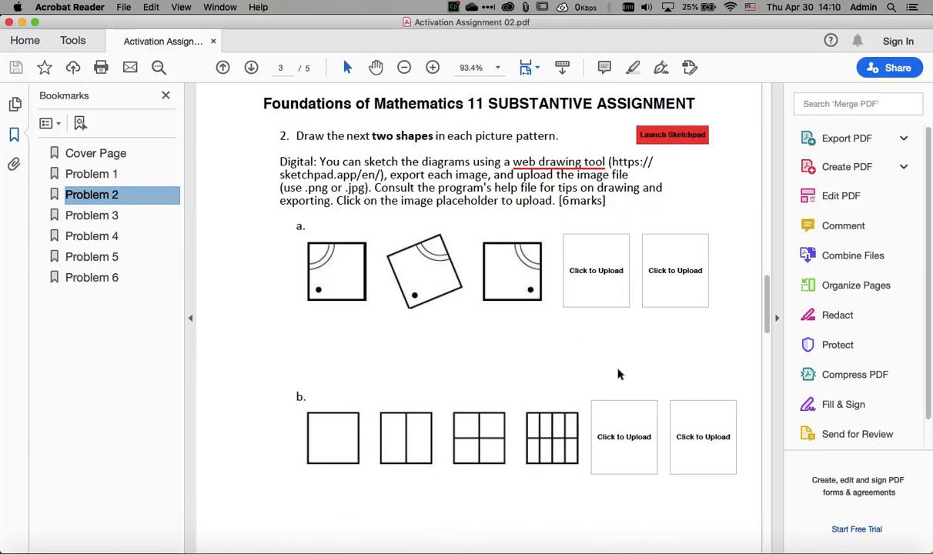
mouse_move(659, 225)
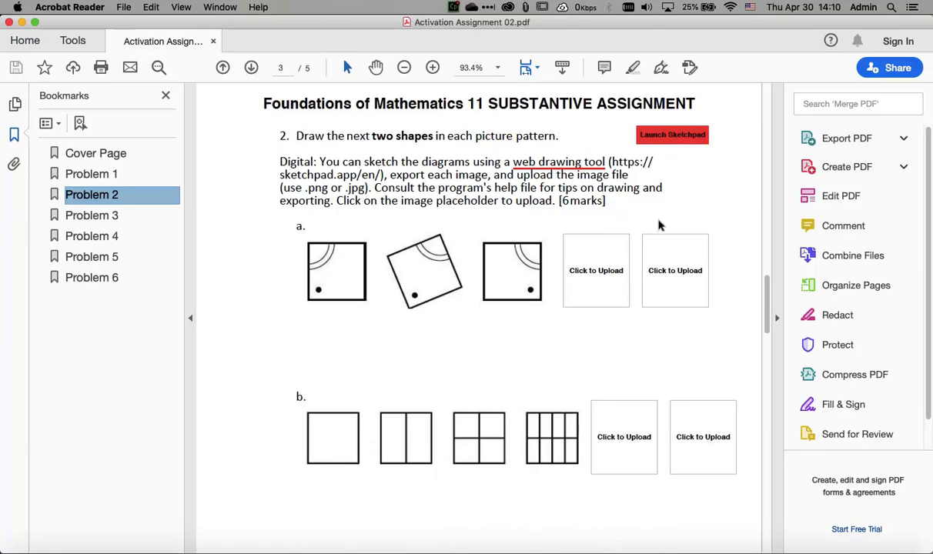
mouse_move(664, 151)
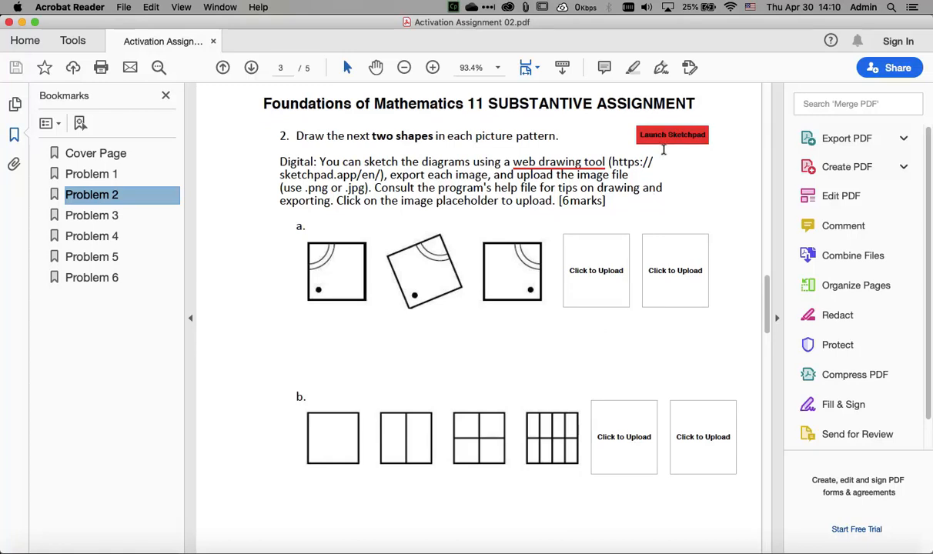
Launch Sketchpad from the assignment link and allow the connection to sketchpad.app
click(671, 134)
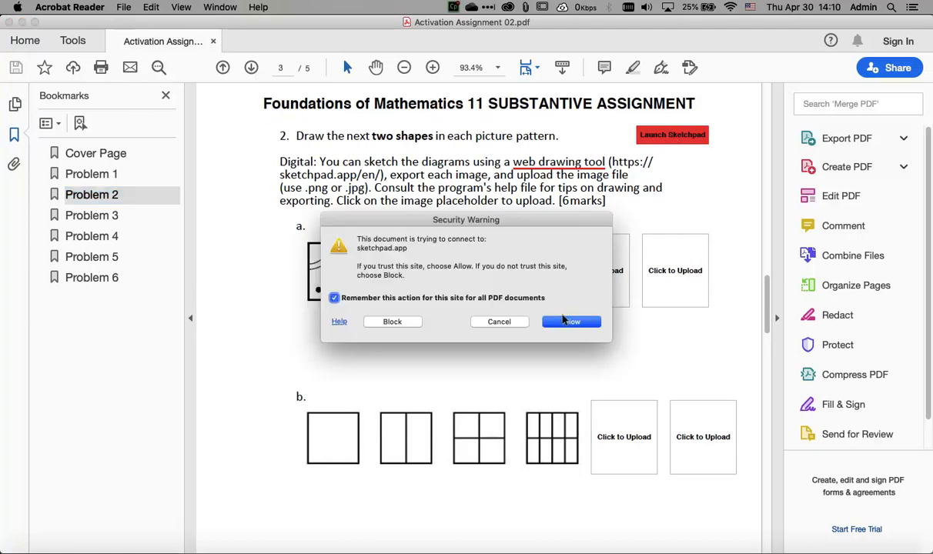
click(571, 322)
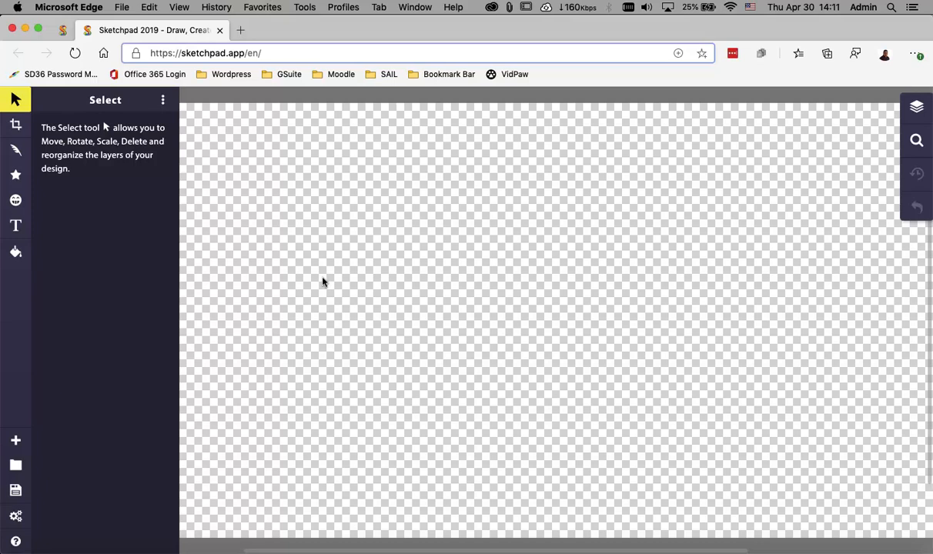
mouse_move(142, 268)
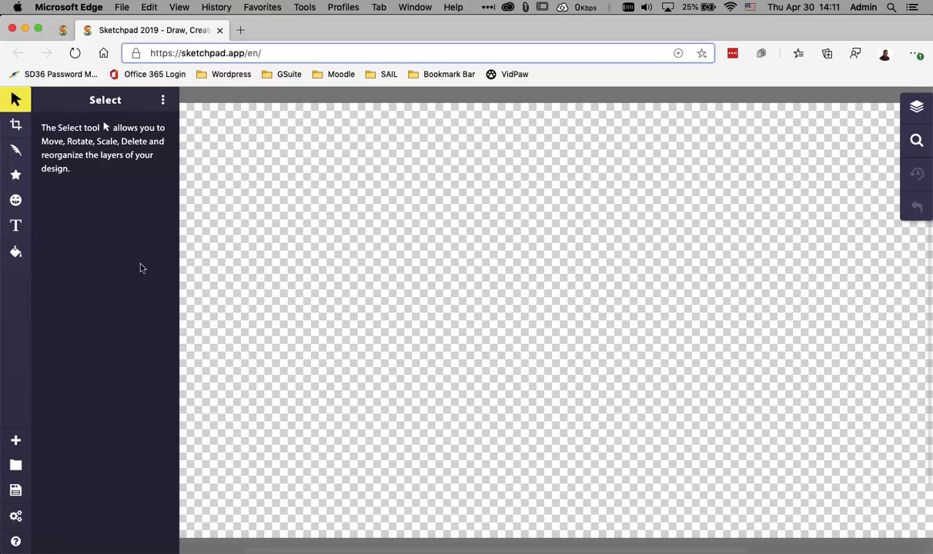
mouse_move(56, 194)
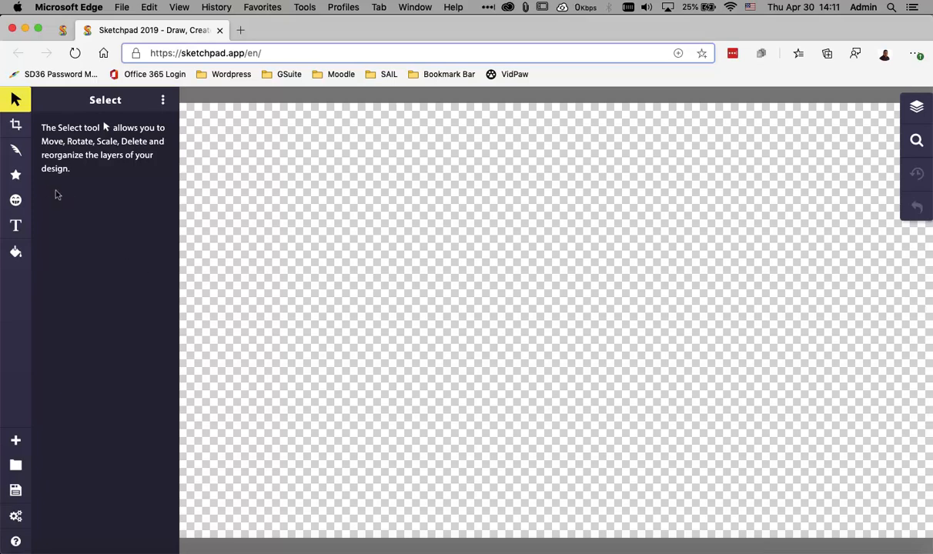
mouse_move(16, 176)
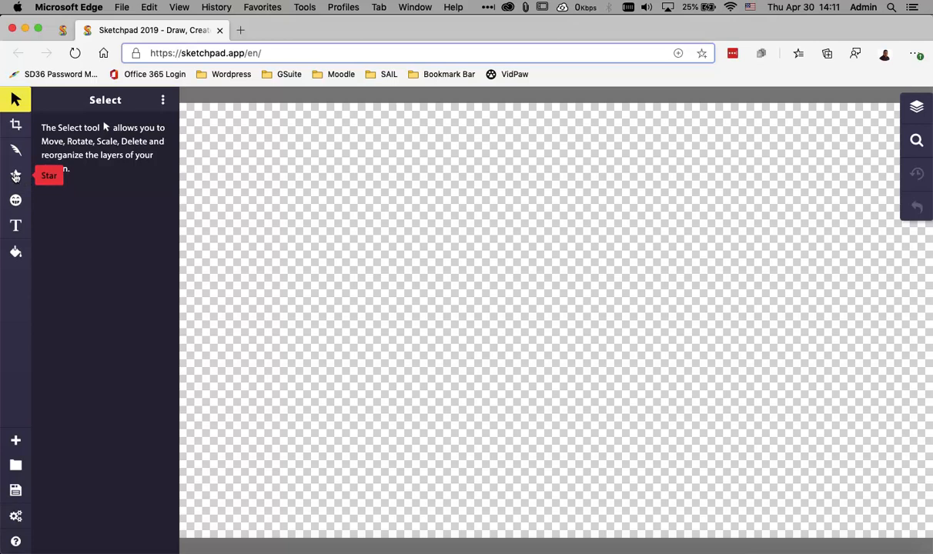
Draw a white-filled square with black outline and position it on the canvas
click(16, 176)
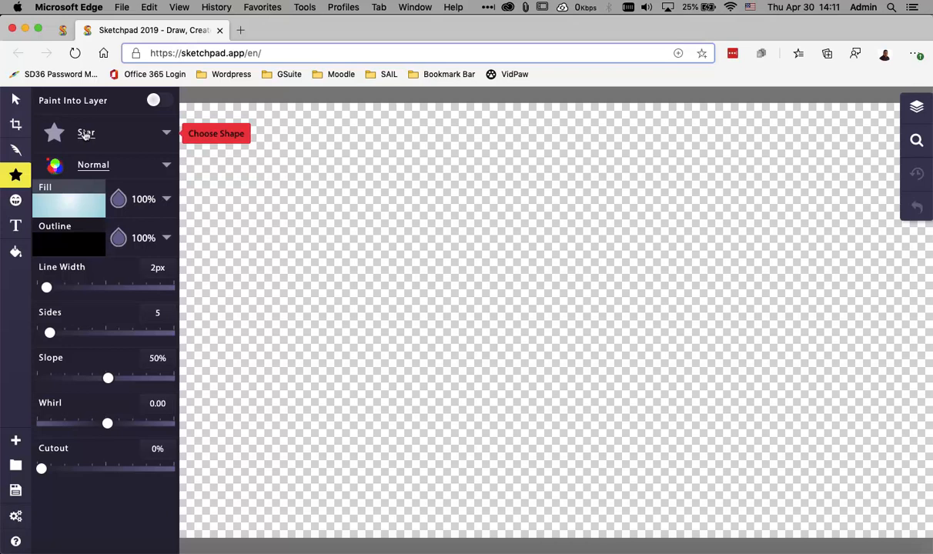
click(107, 132)
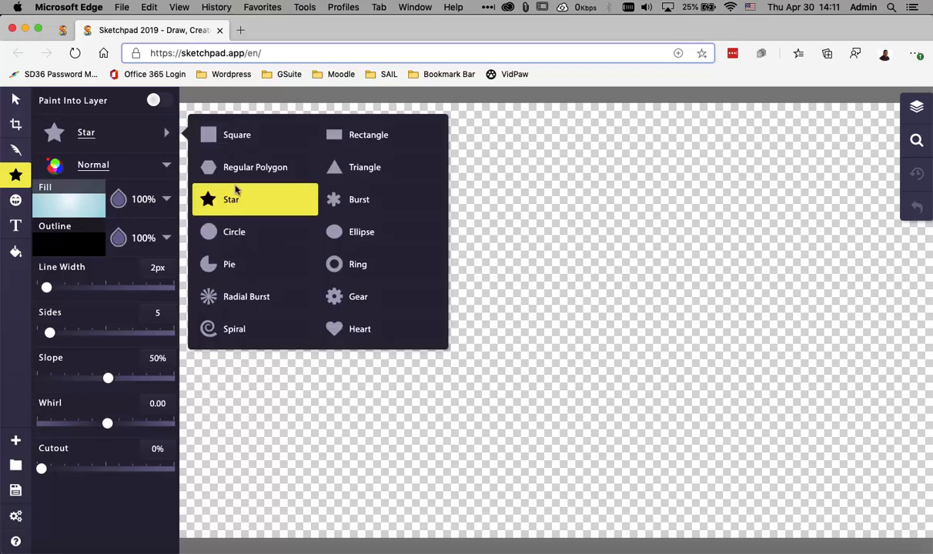
click(237, 135)
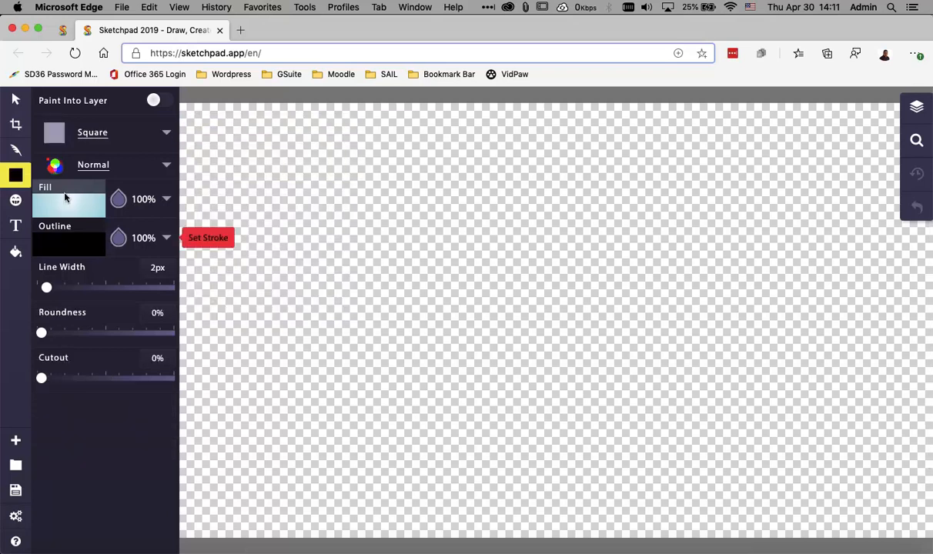
click(68, 204)
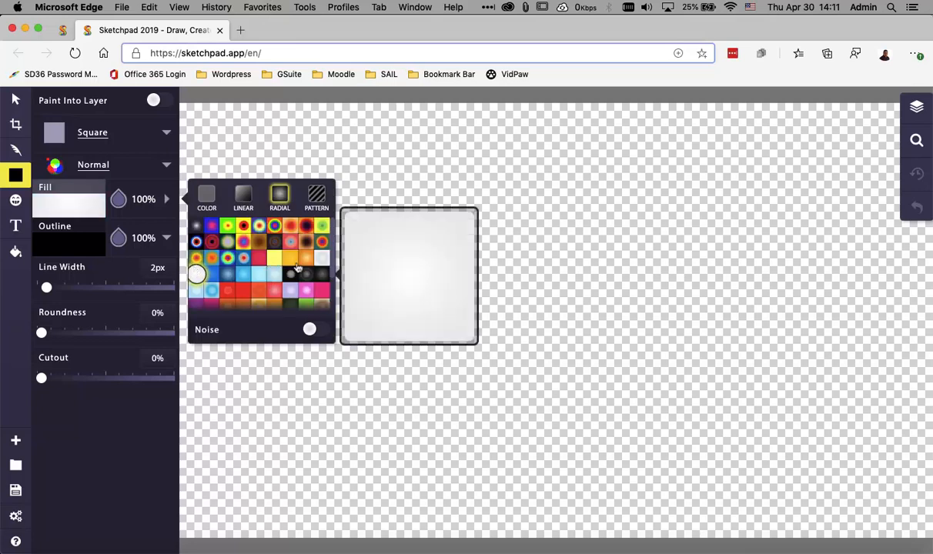
click(206, 197)
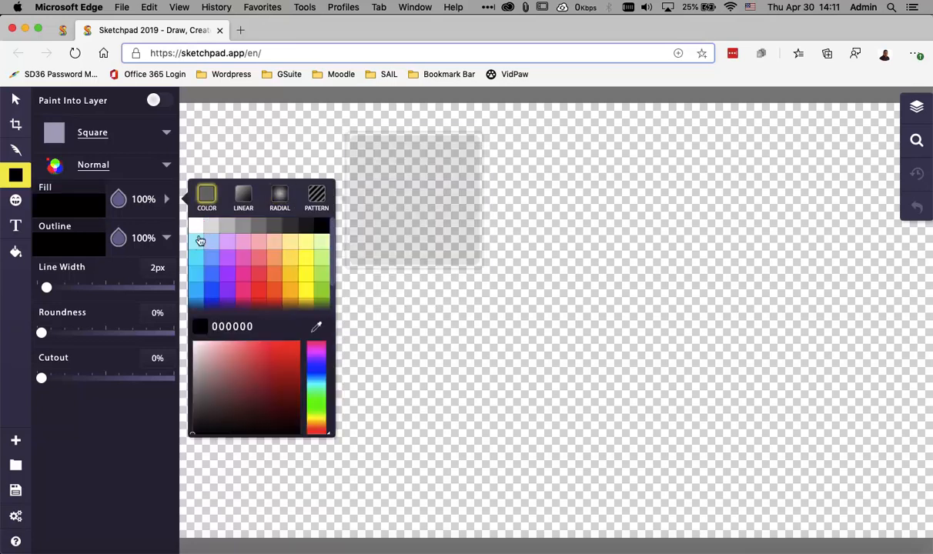
click(197, 225)
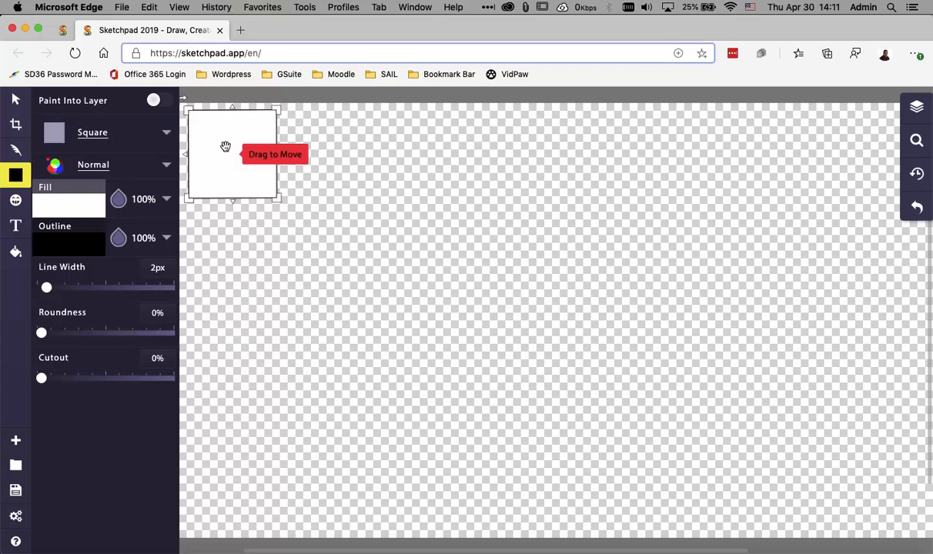
drag(231, 154, 298, 219)
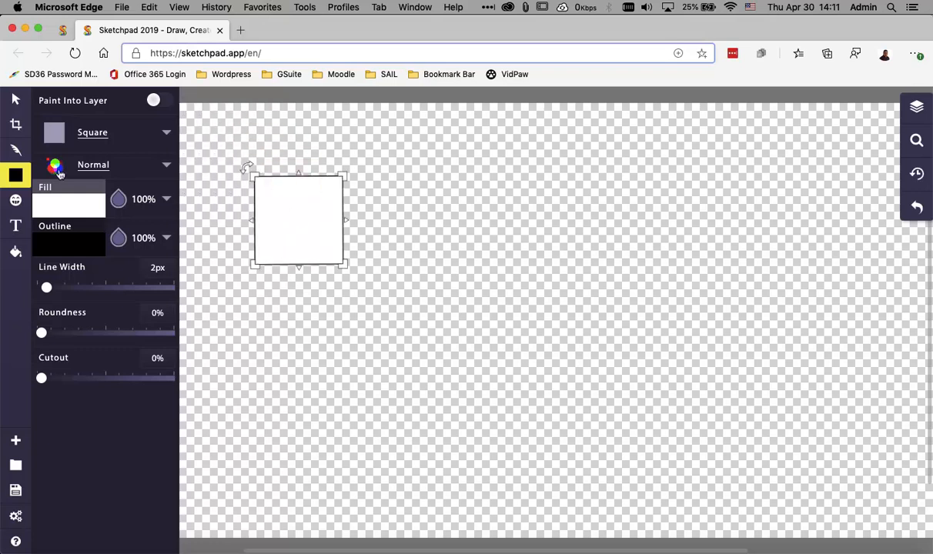
mouse_move(15, 151)
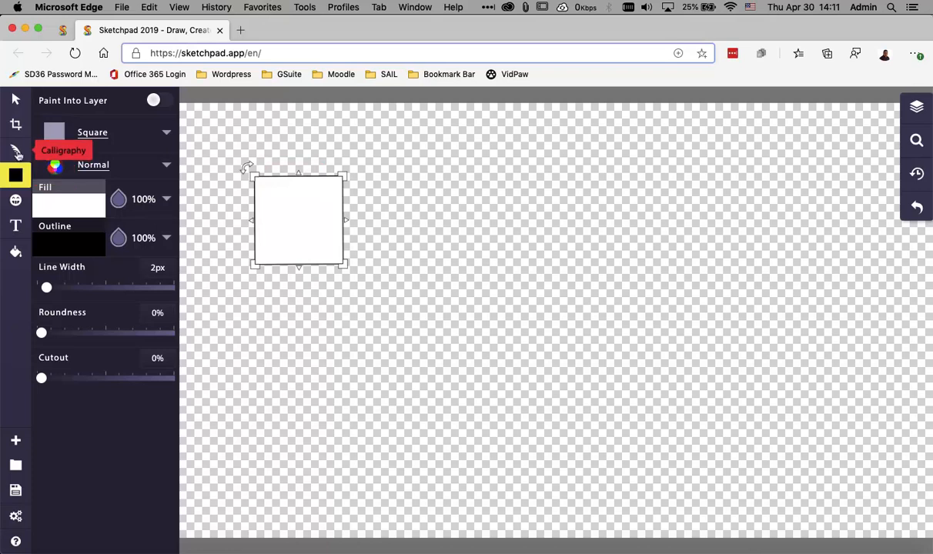
Draw two curved arcs with the thin pen in the square's top-left corner
click(92, 132)
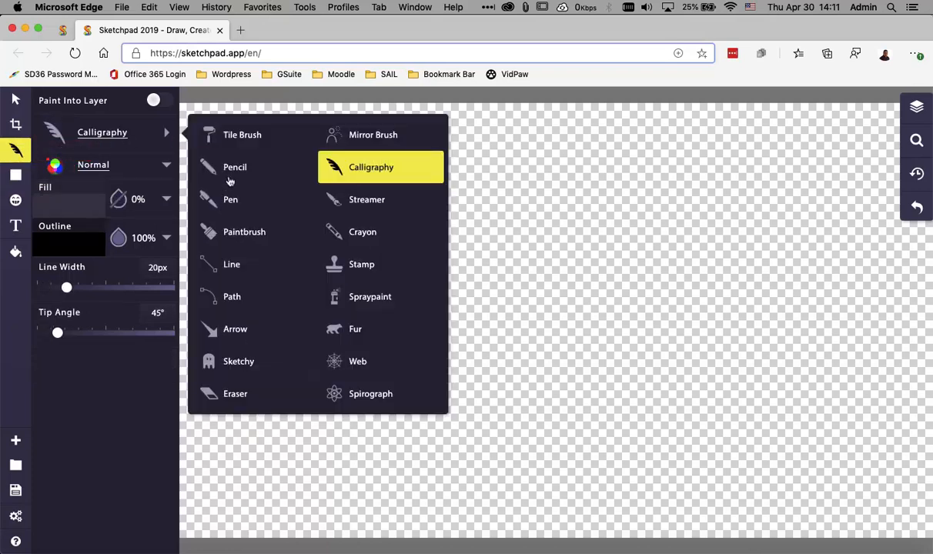
click(231, 200)
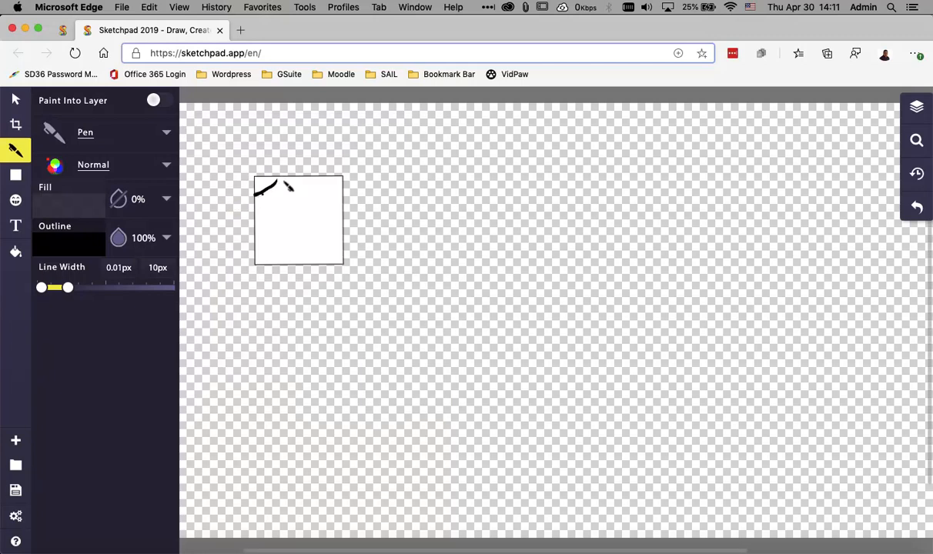
drag(277, 181, 261, 223)
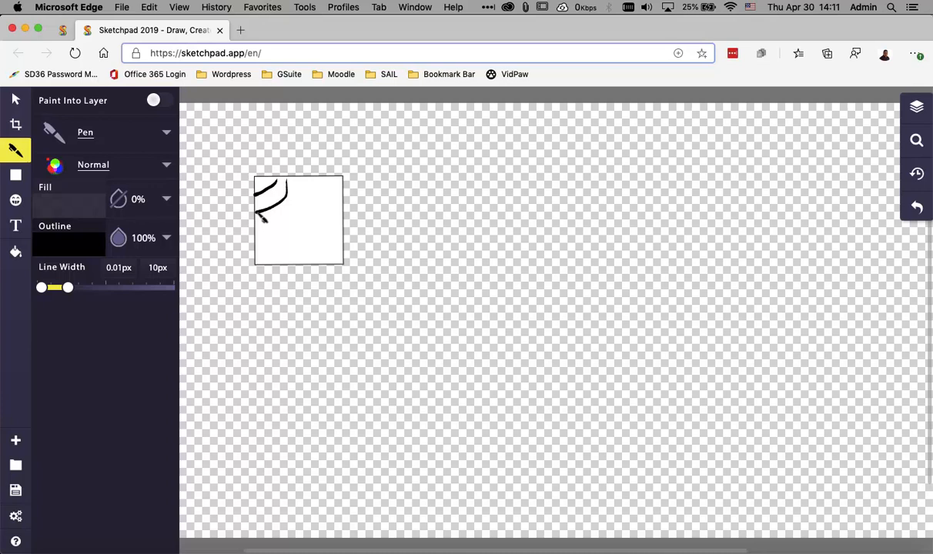
drag(262, 218, 296, 173)
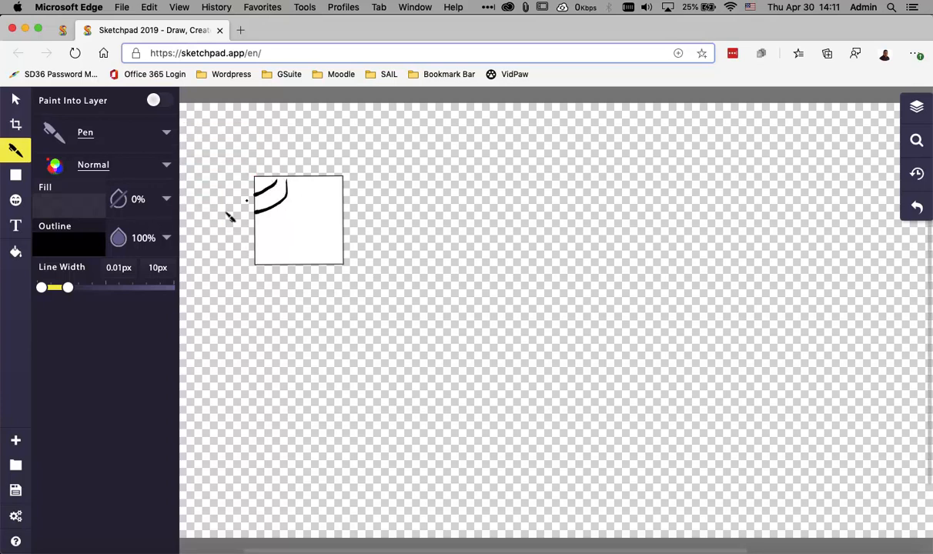
mouse_move(119, 198)
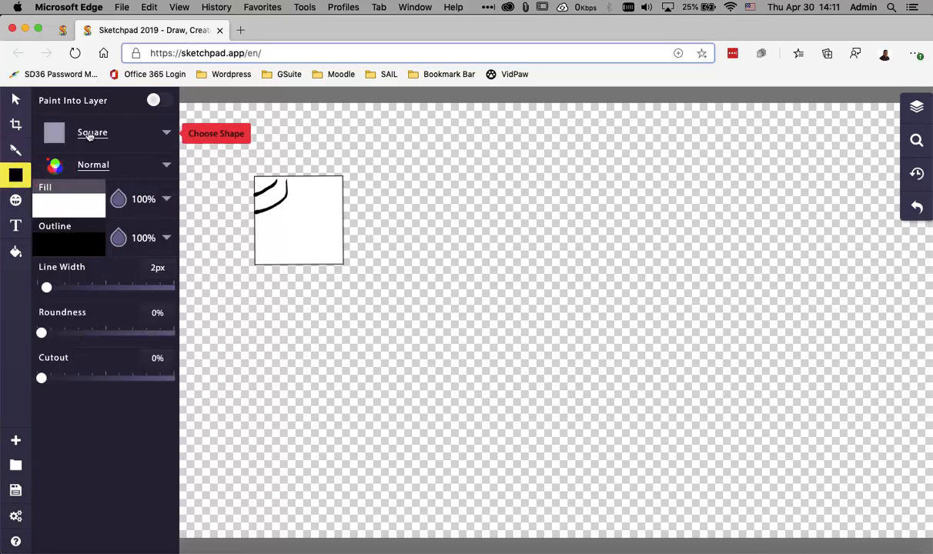
Add a black circle dot in the corner, download the drawing as PNG, and return to Acrobat Reader
click(89, 132)
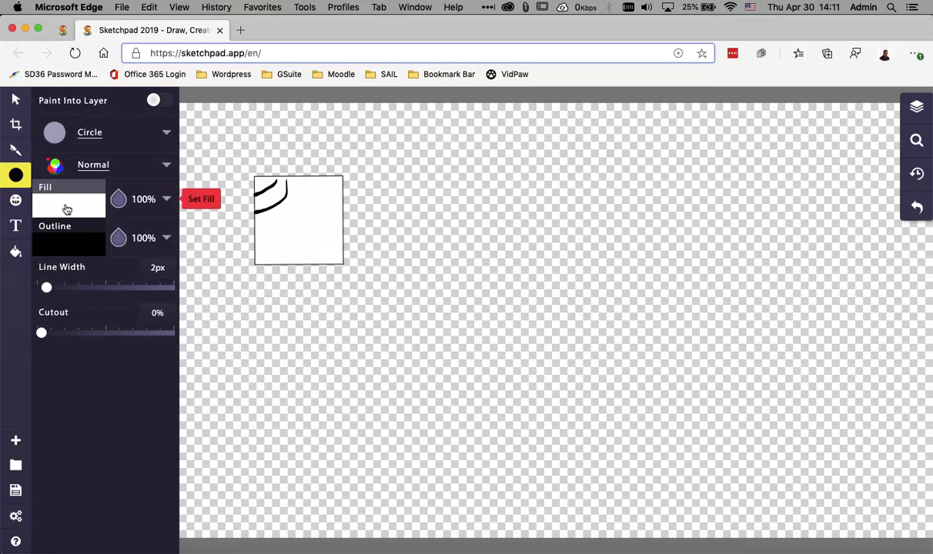
click(67, 204)
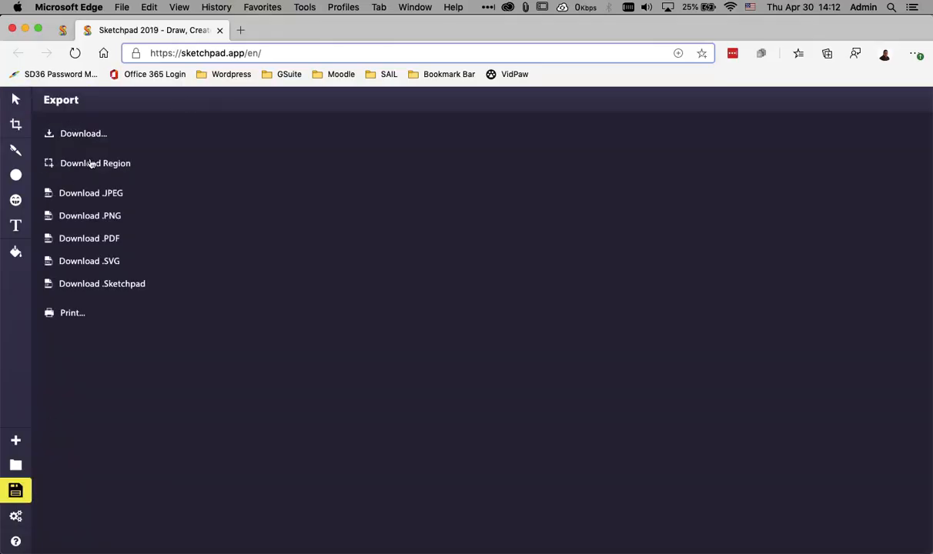
click(95, 163)
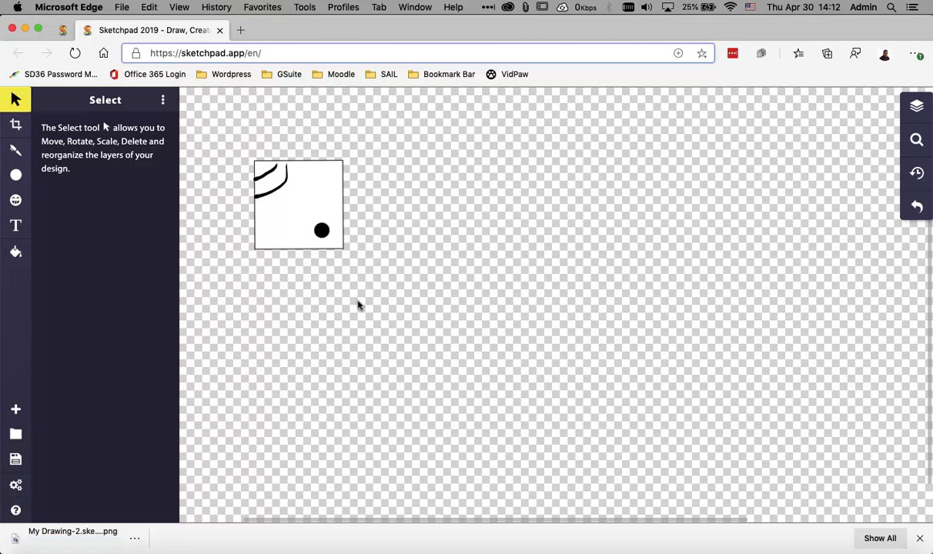
click(72, 535)
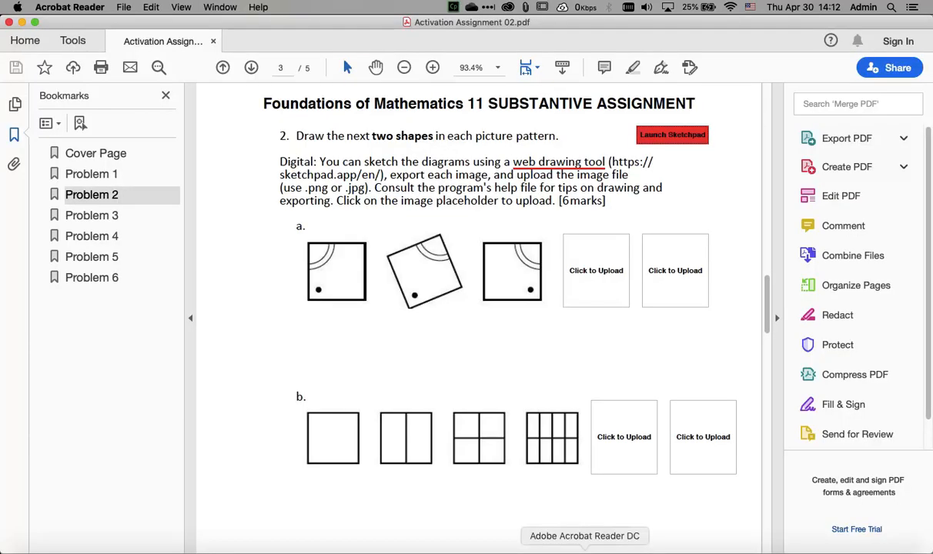
mouse_move(591, 276)
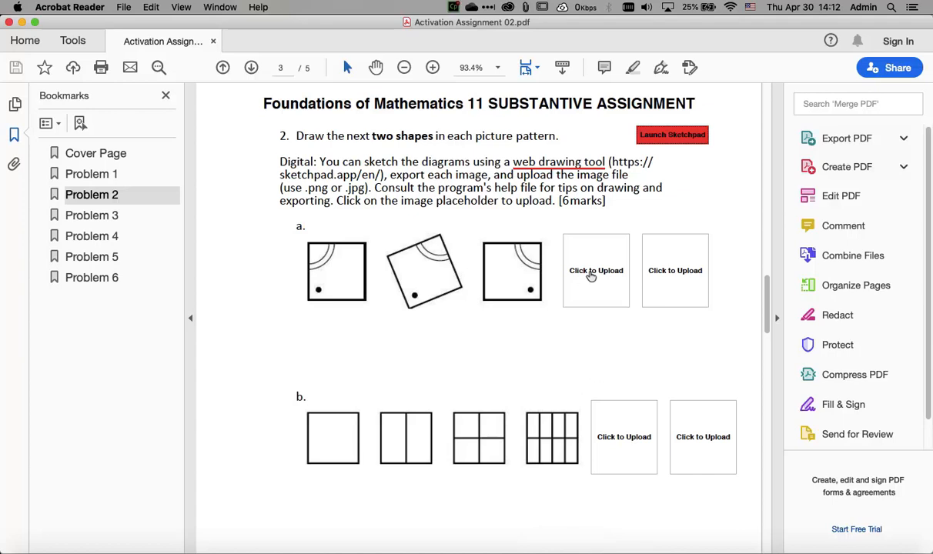
Upload My Drawing-2.sketchpad (1).png into the first Problem 2a placeholder
click(595, 271)
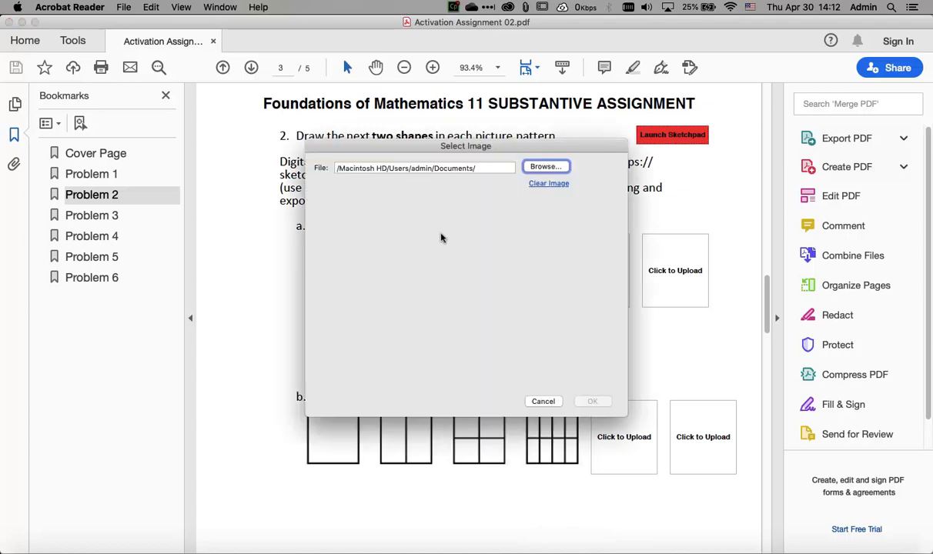
mouse_move(495, 234)
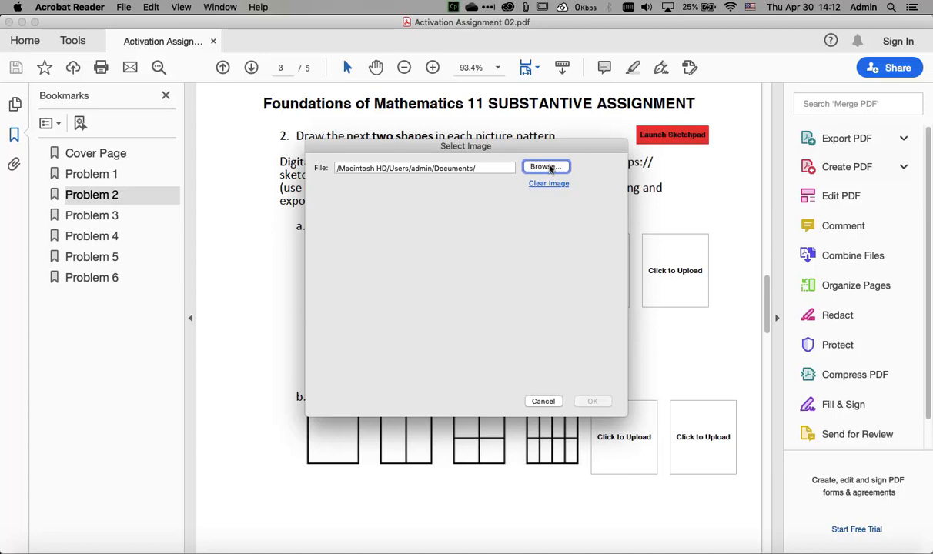
click(545, 167)
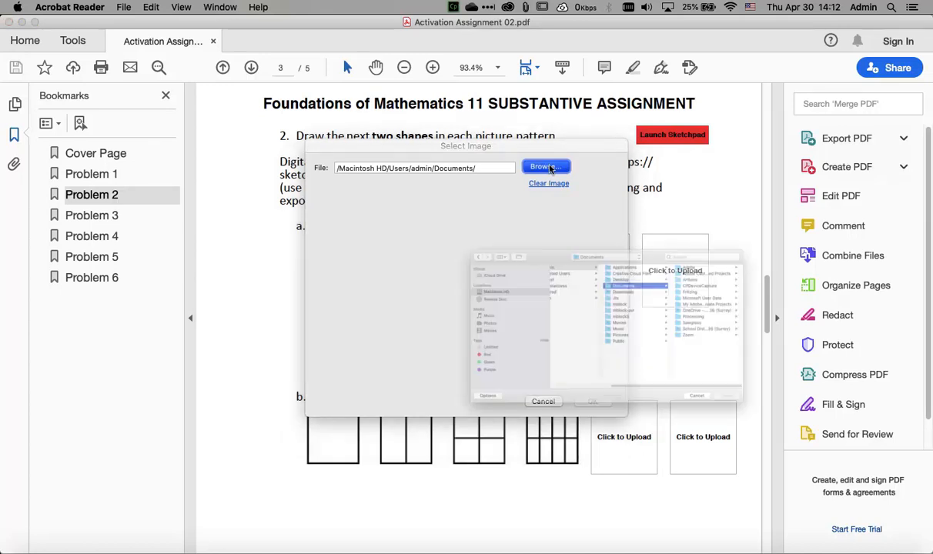
click(545, 166)
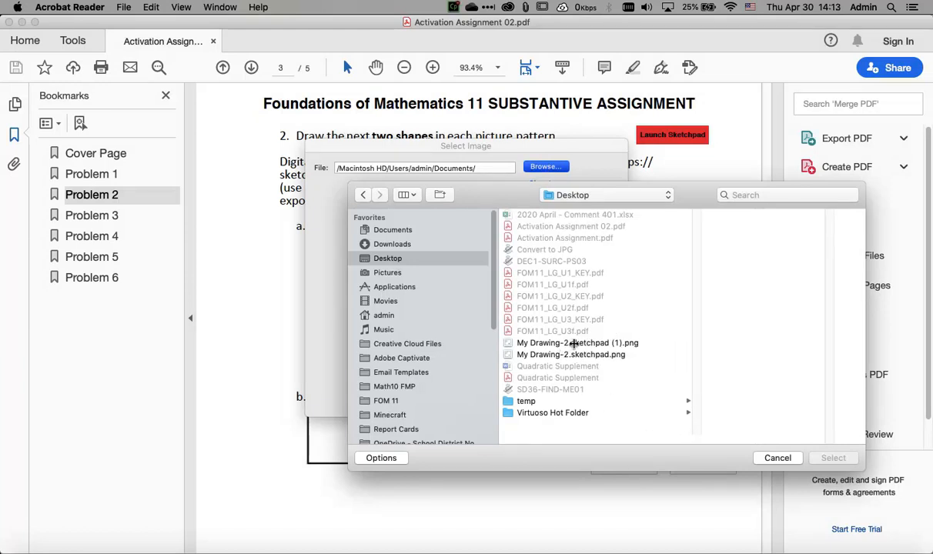
click(576, 342)
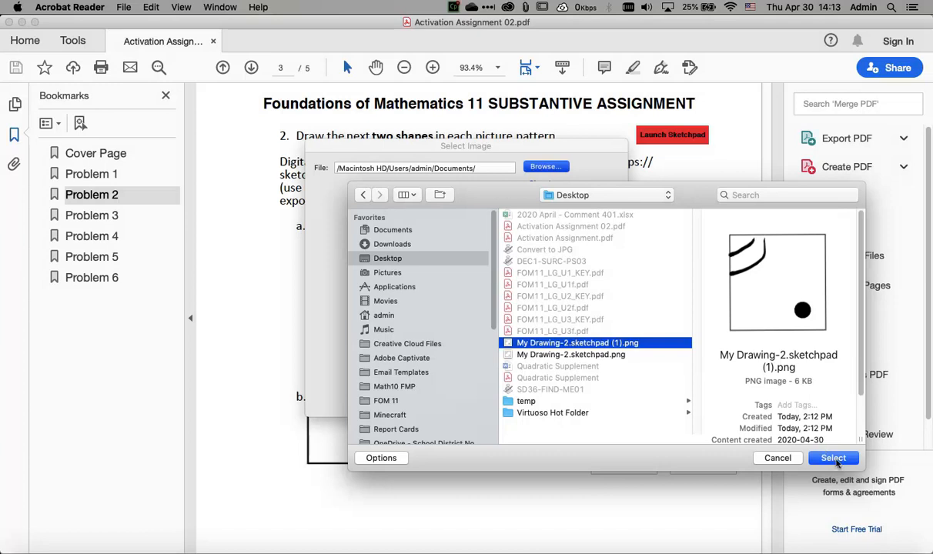
click(833, 459)
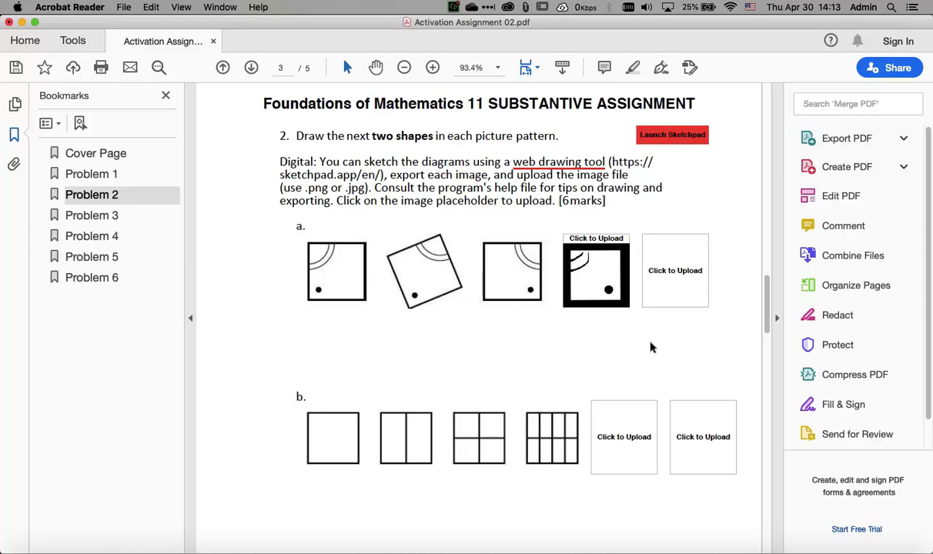
mouse_move(666, 333)
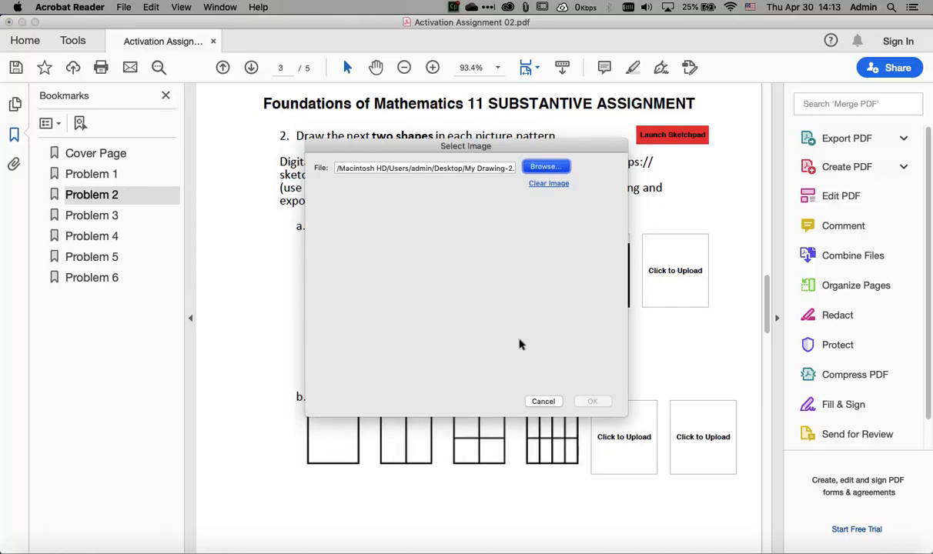
Upload My Drawing-2.sketchpad.png into the second Problem 2a placeholder
click(545, 166)
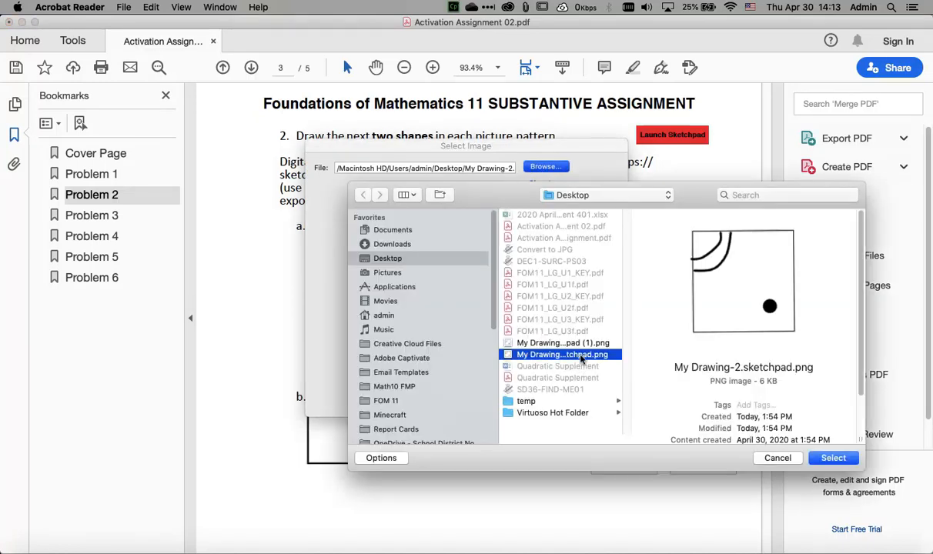
click(833, 458)
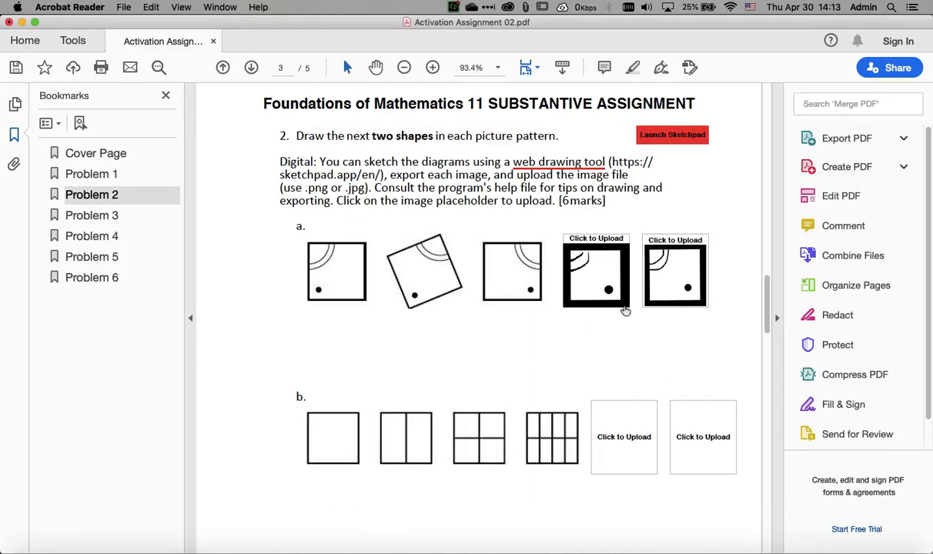
mouse_move(650, 394)
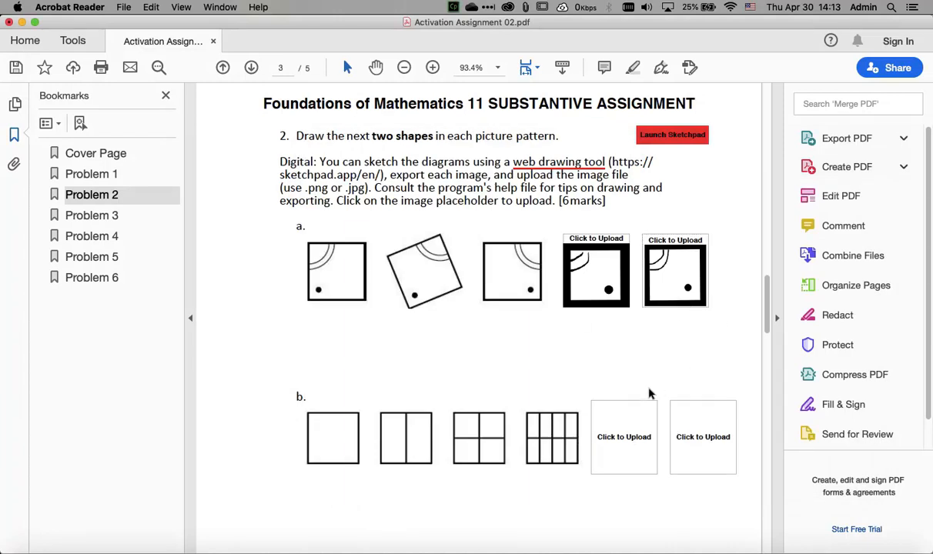
scroll(down, 3)
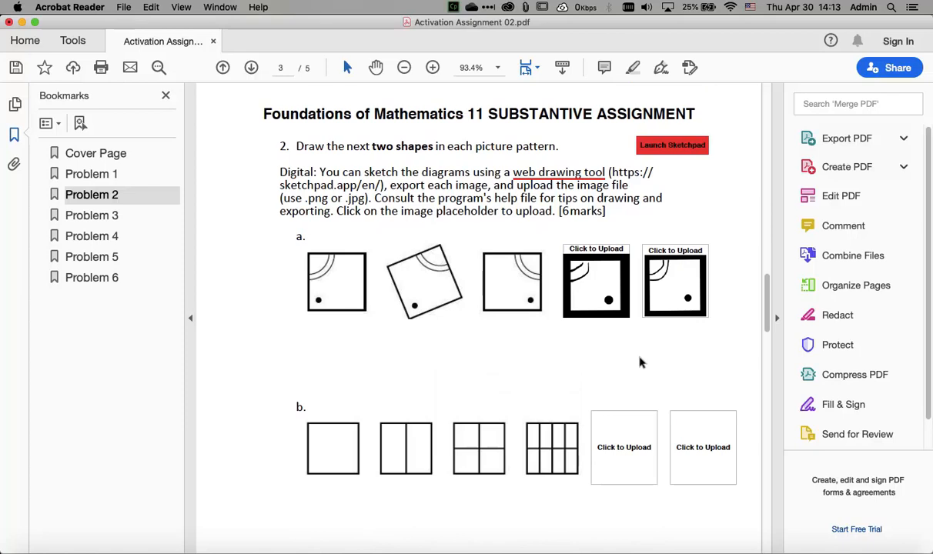
mouse_move(631, 311)
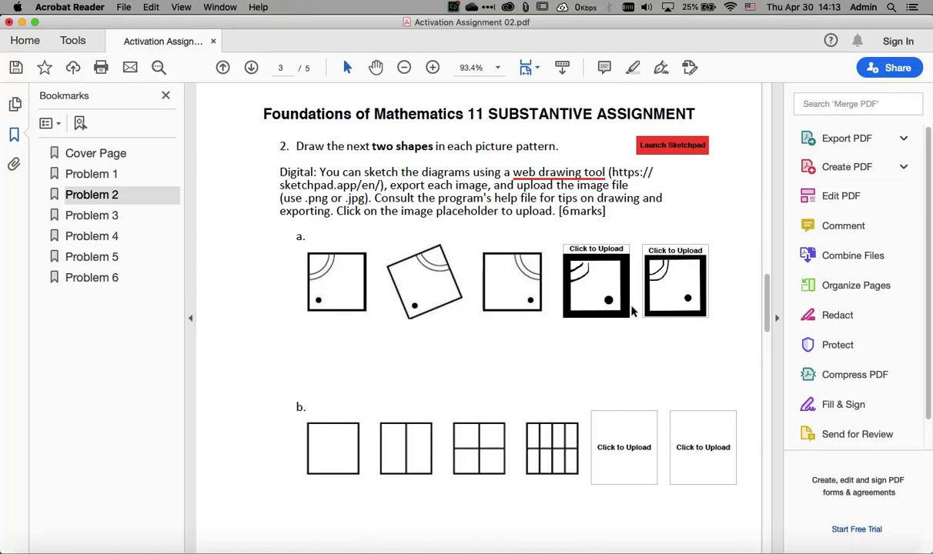
Clear the image from the second 2a placeholder so it reads Click to Upload again
click(595, 280)
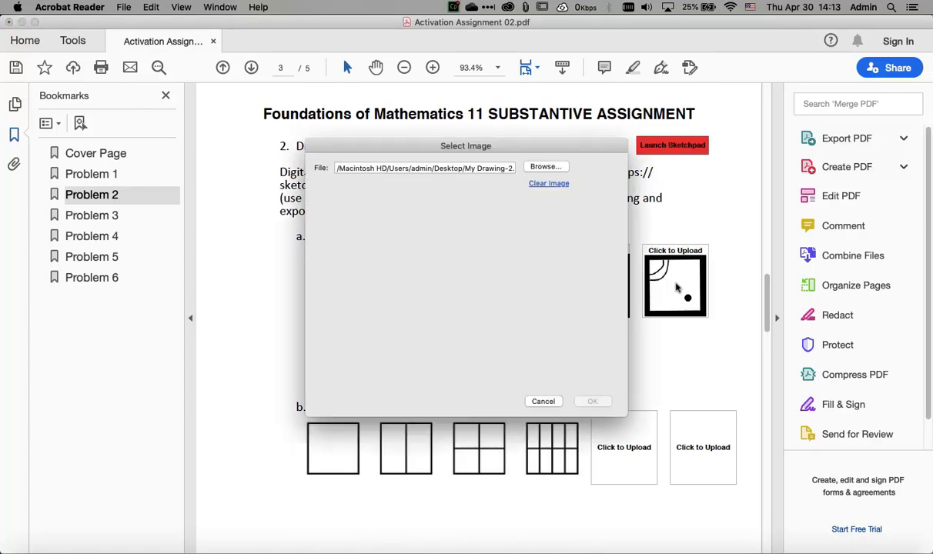
click(548, 183)
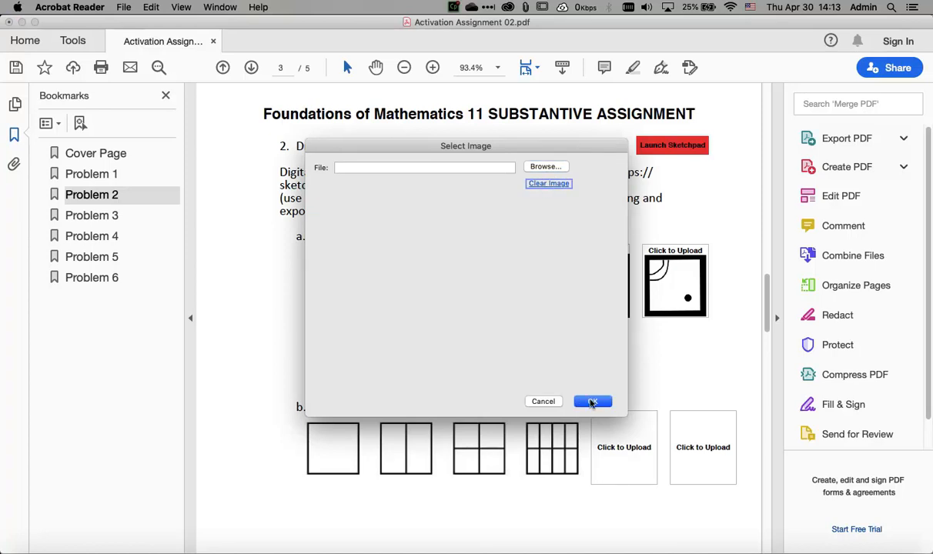
click(593, 400)
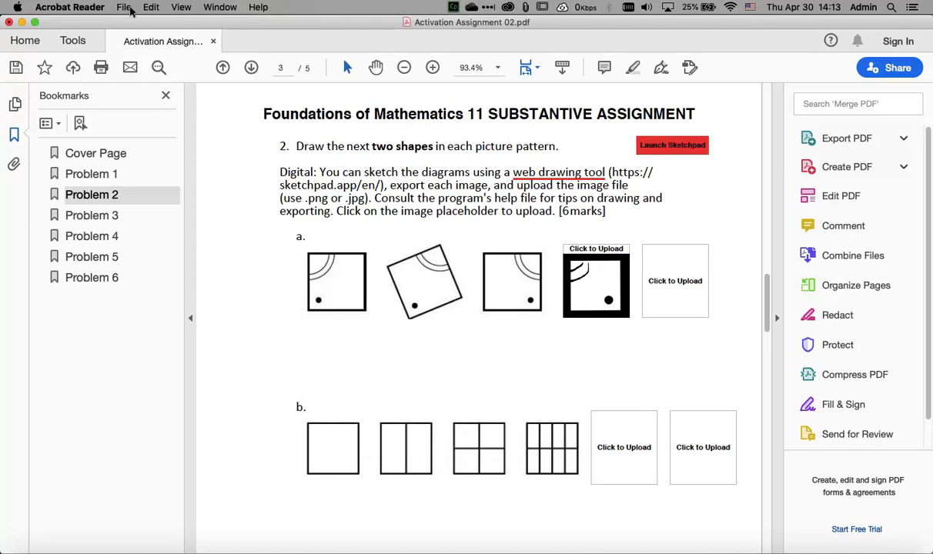
click(124, 6)
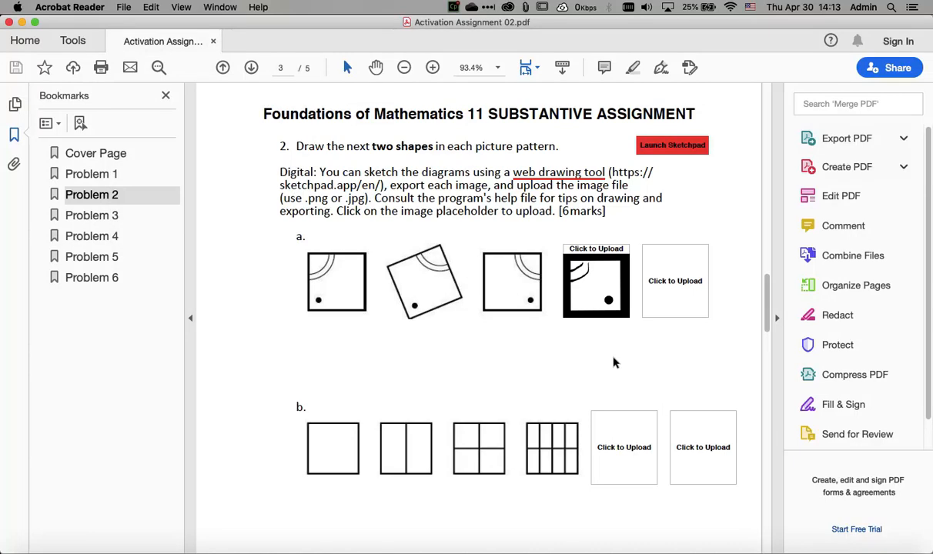
scroll(down, 3)
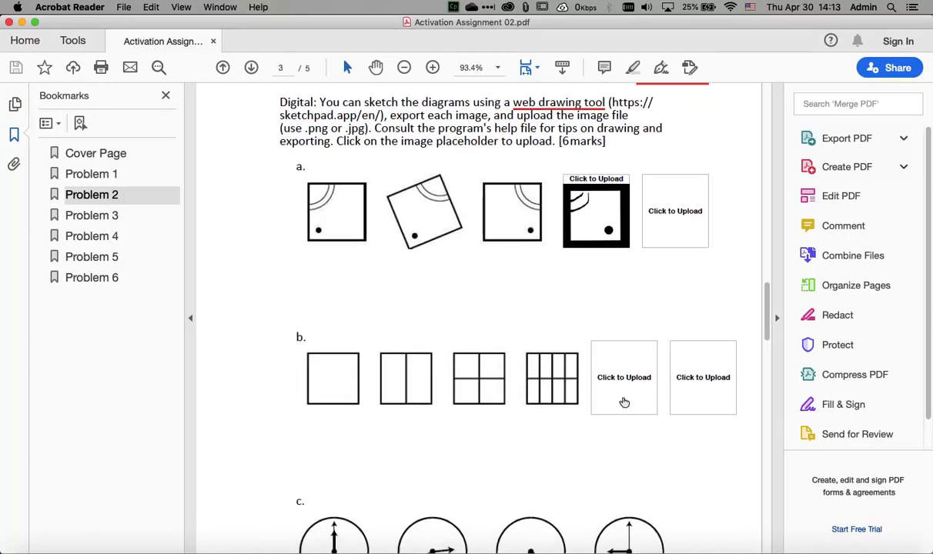
Jump to Problem 3 on page 4 and scroll through it
scroll(down, 3)
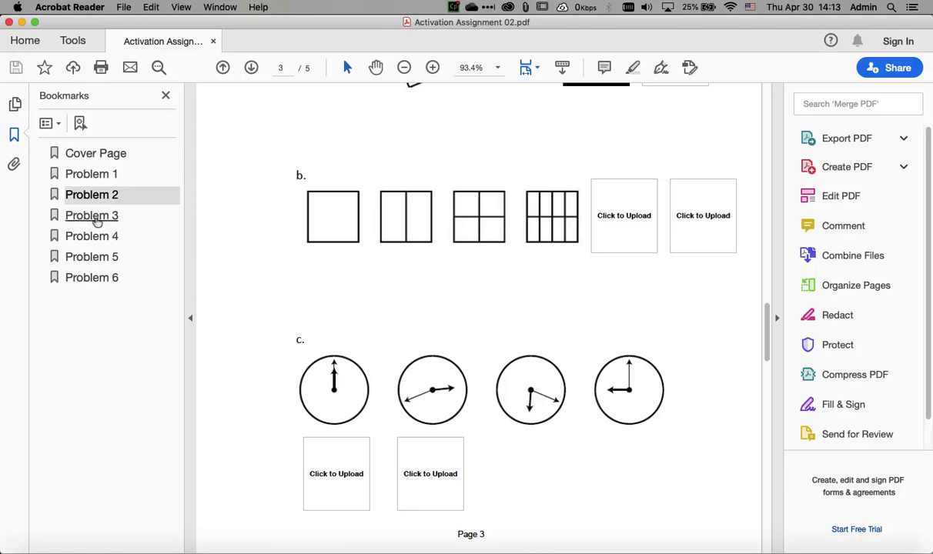
click(93, 215)
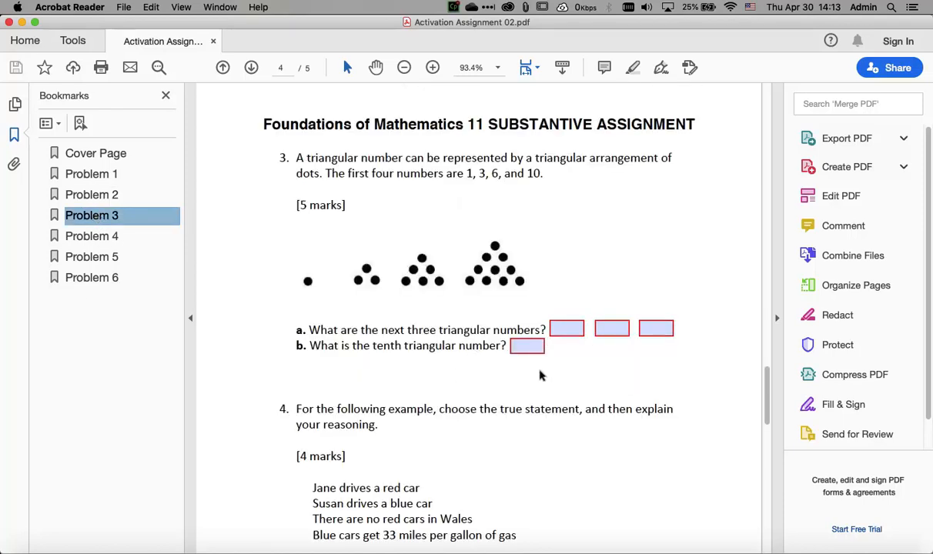
scroll(down, 3)
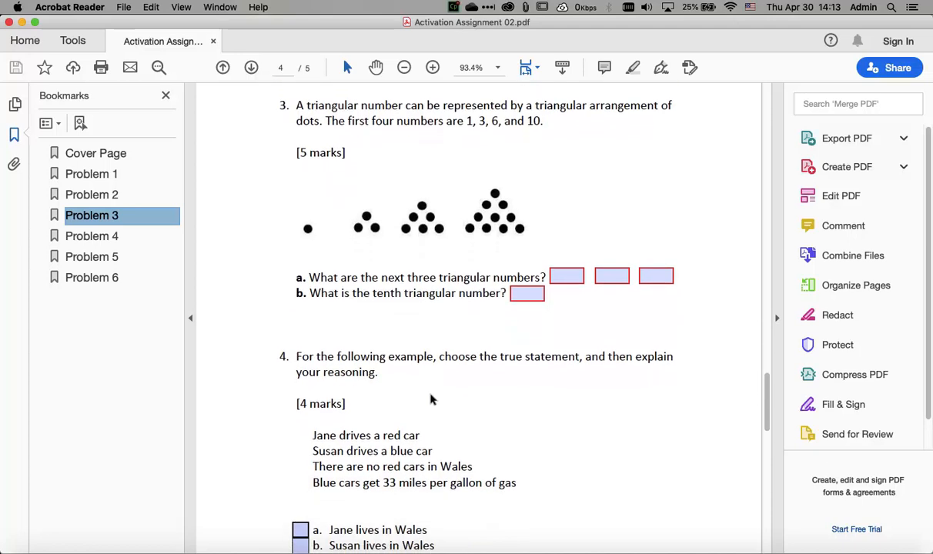
scroll(down, 3)
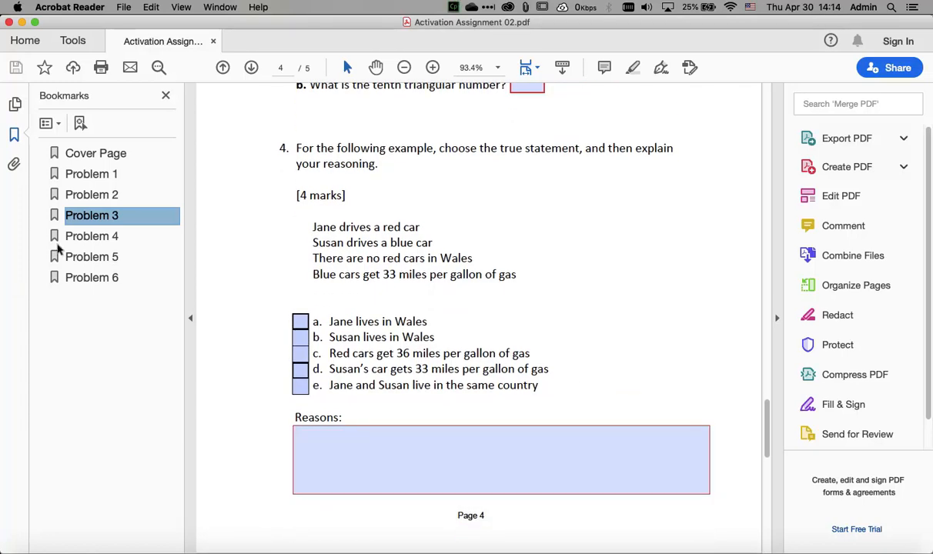
scroll(down, 3)
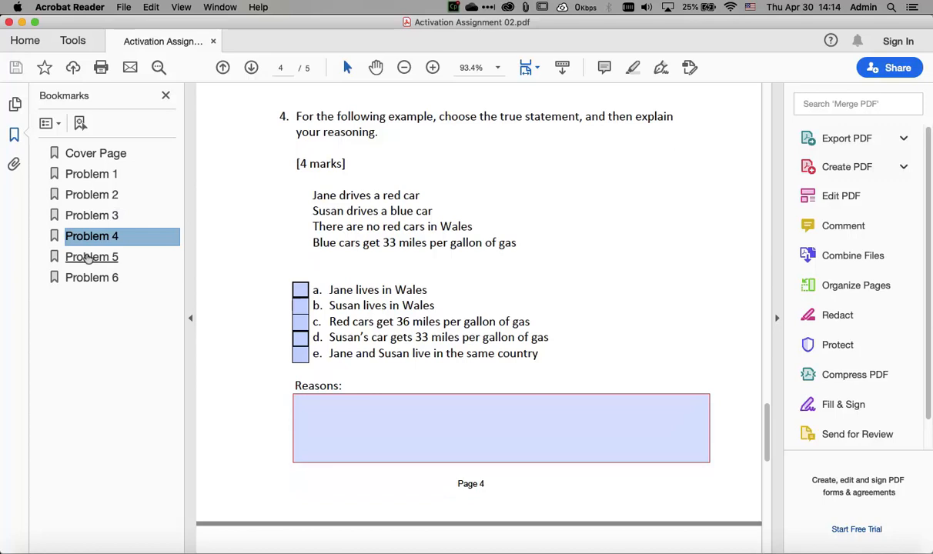
Review the later problems on page 5, then scroll back to the Problem 1 sequence page
click(93, 256)
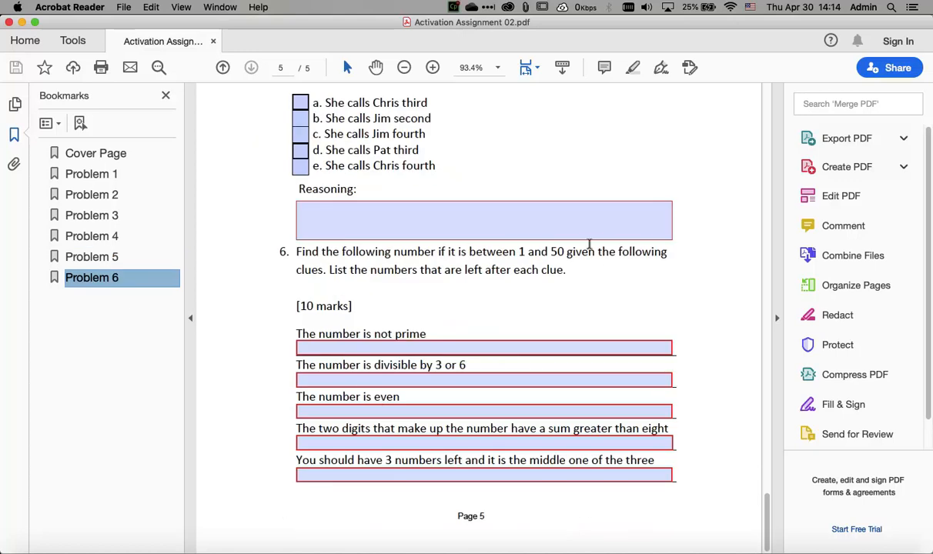
scroll(down, 3)
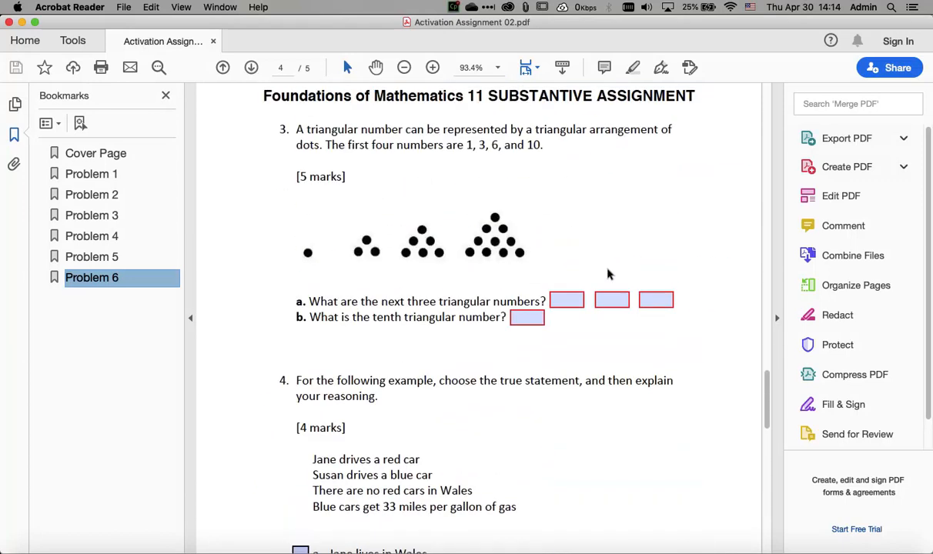
scroll(up, 3)
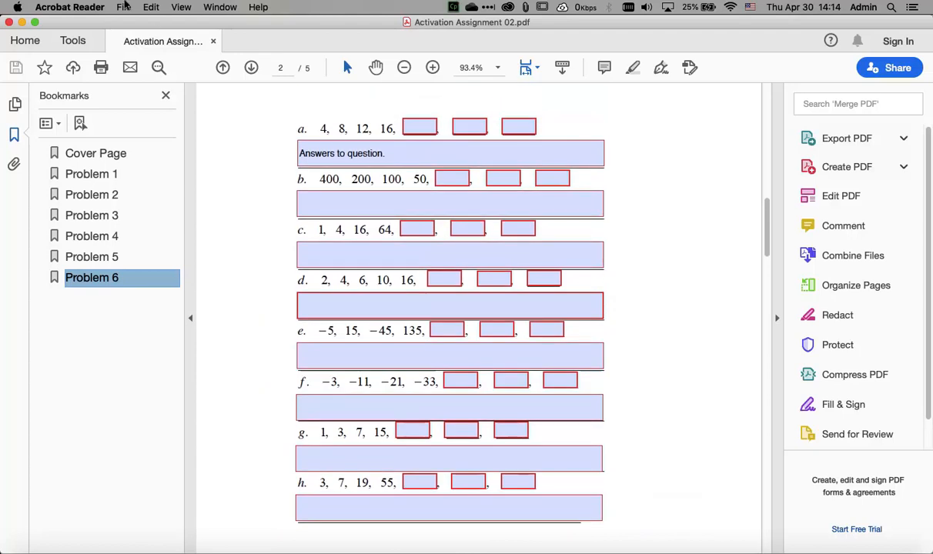
click(123, 6)
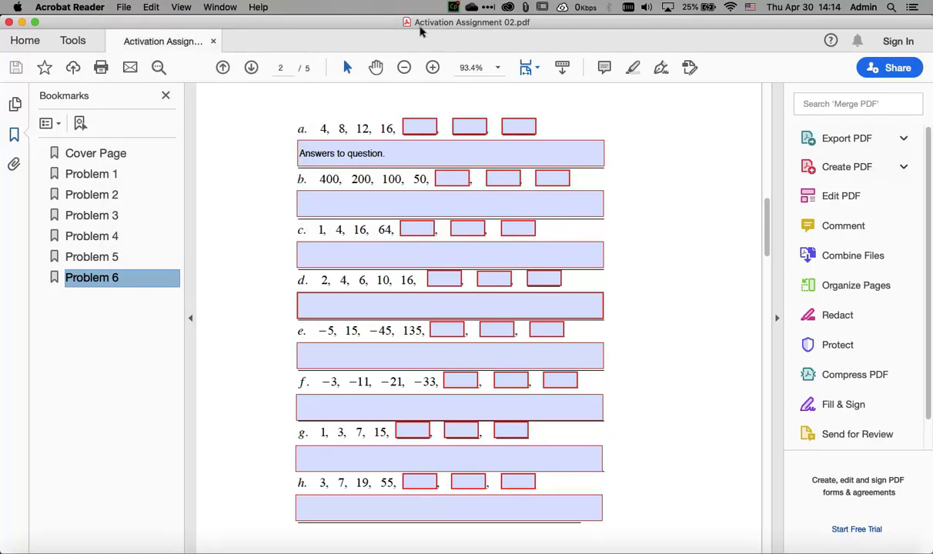
mouse_move(545, 98)
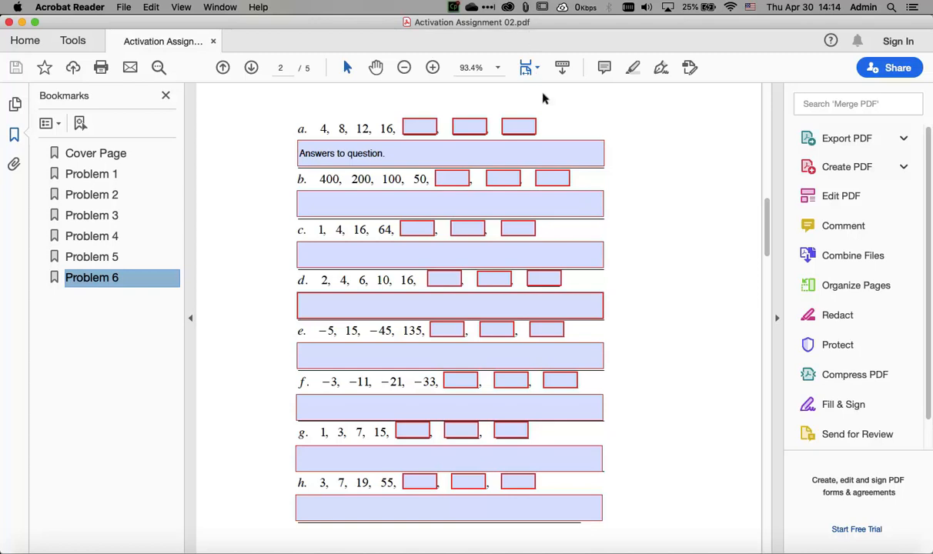
mouse_move(612, 251)
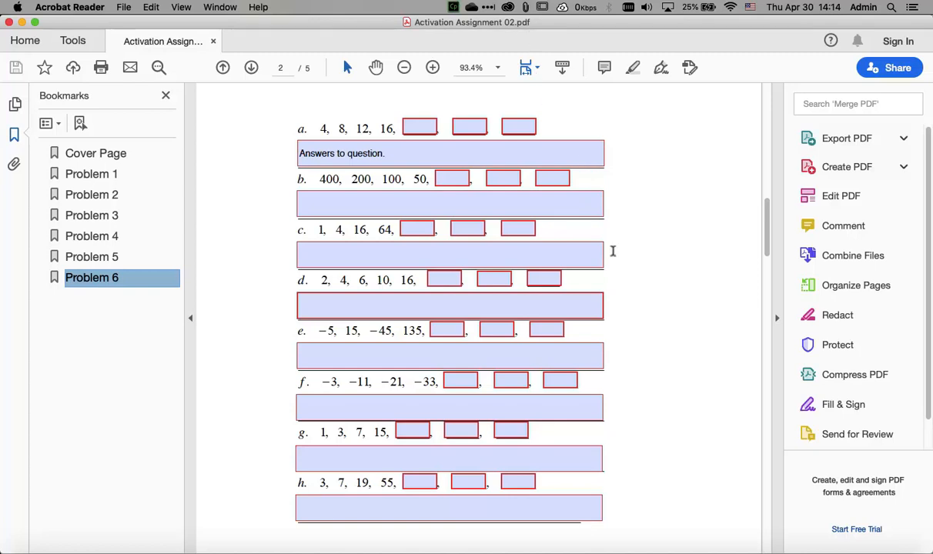
mouse_move(665, 277)
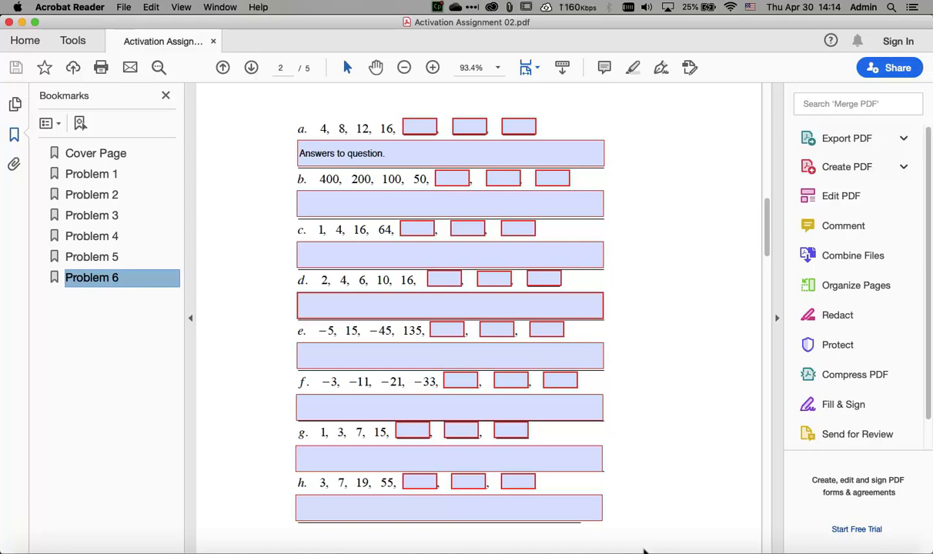
mouse_move(645, 547)
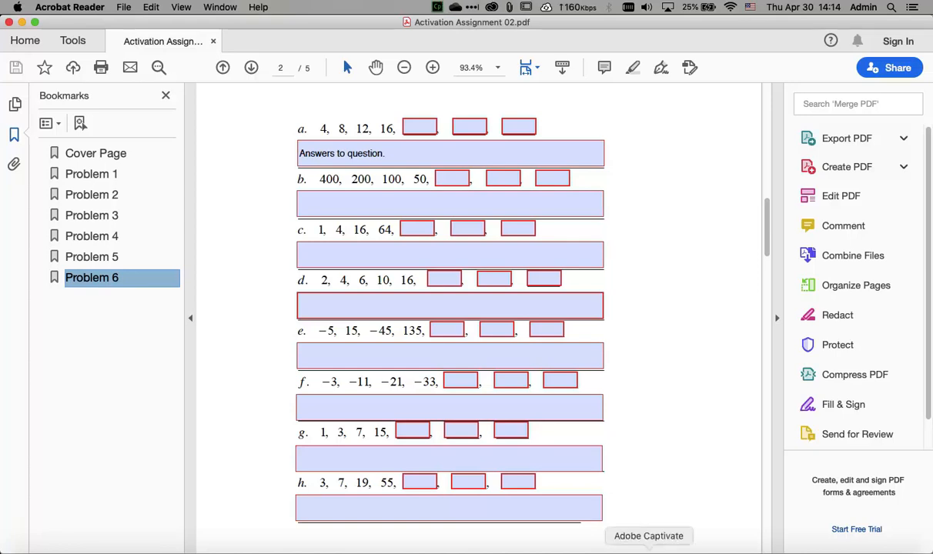